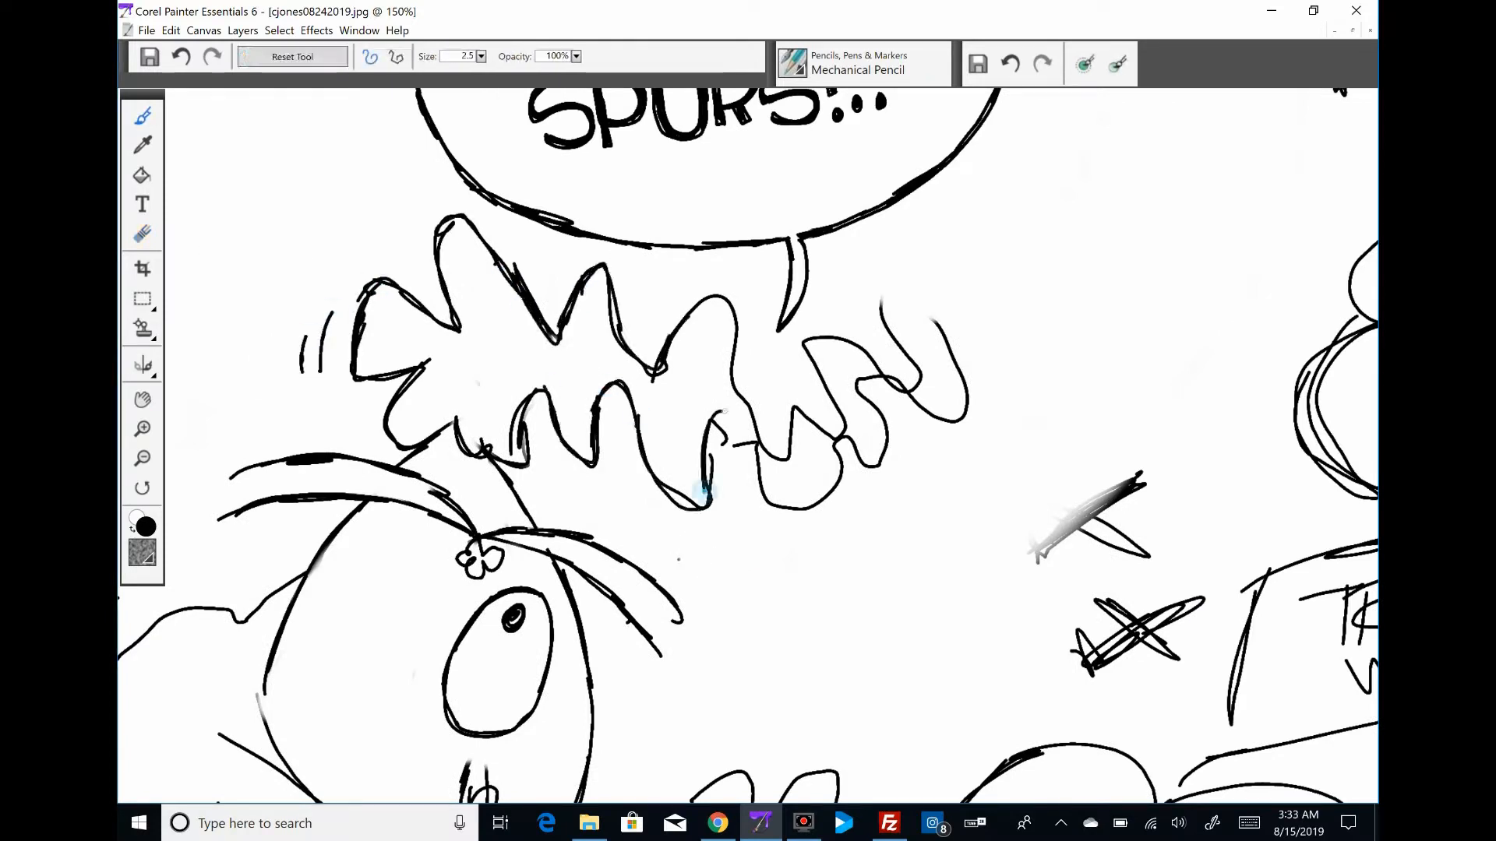
# Ink a fighter plane, the figure's dangling foot and a ground line with the Mechanical Pencil.
pyautogui.moveTo(720, 444); pyautogui.dragTo(1040, 200)
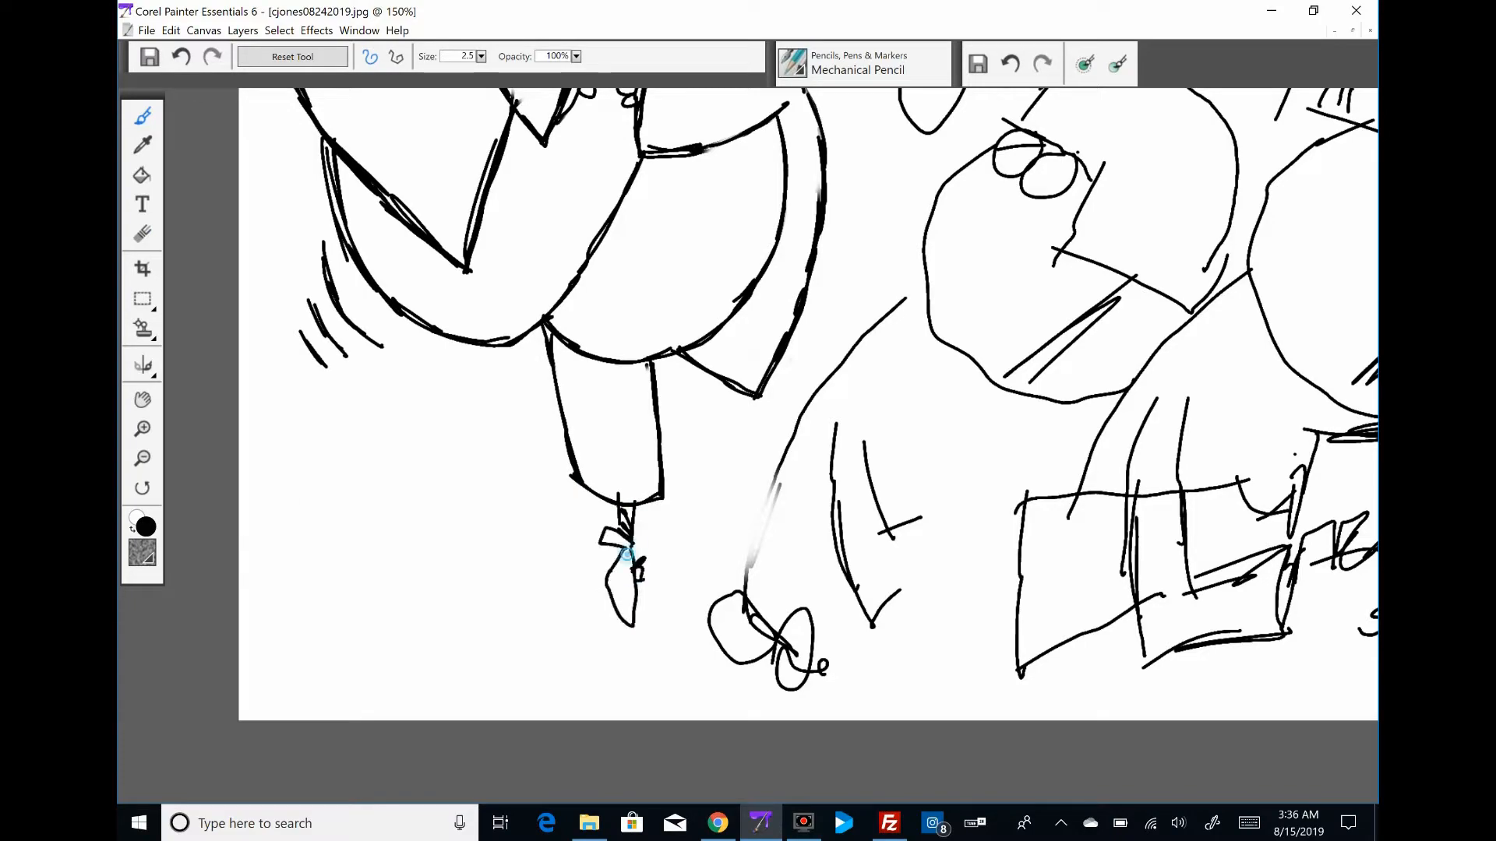
pyautogui.moveTo(248, 553); pyautogui.dragTo(744, 701)
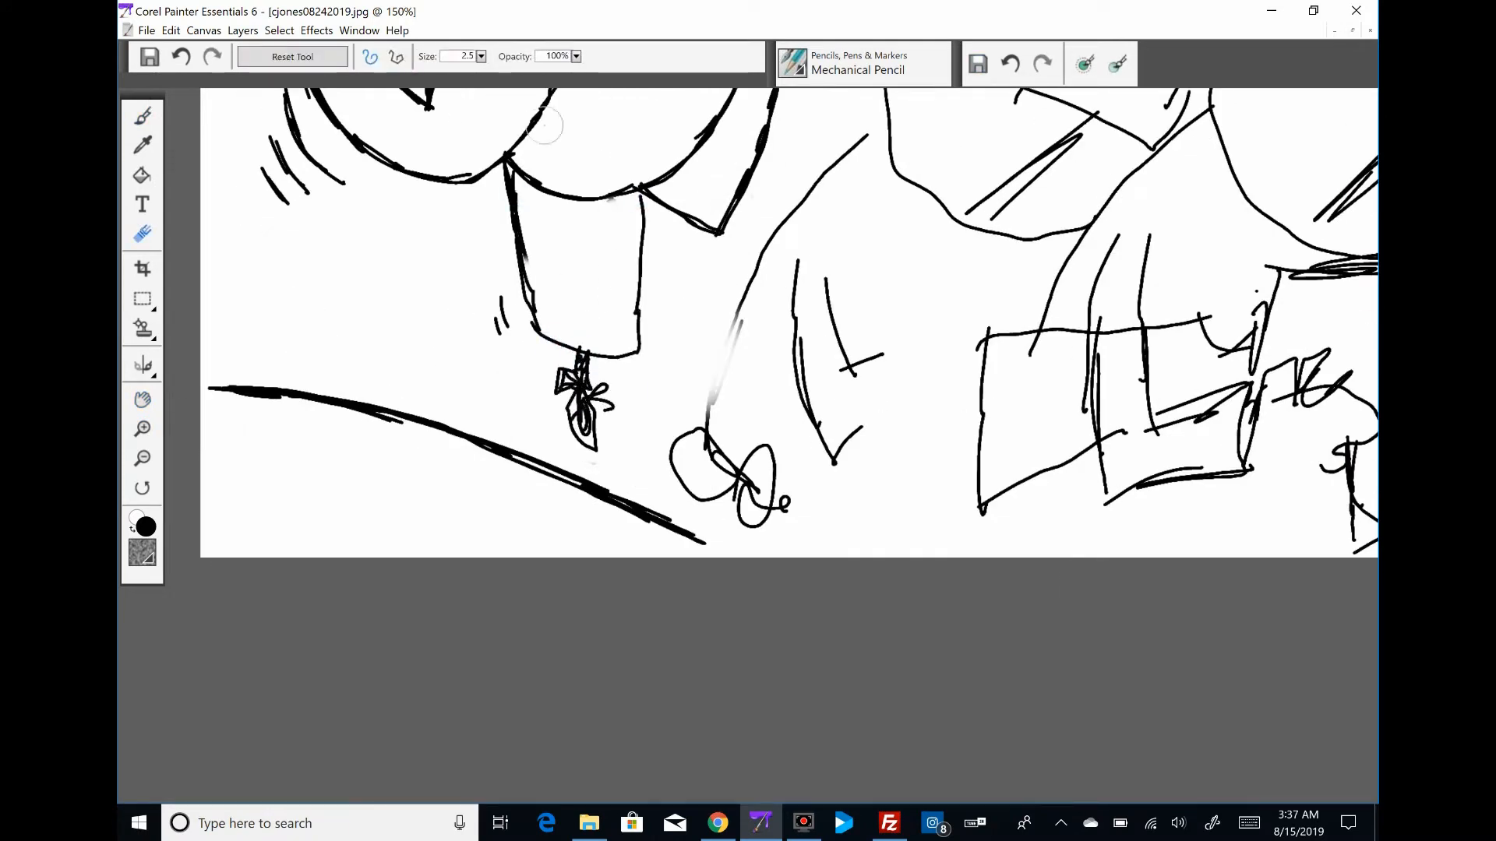
pyautogui.moveTo(501, 167); pyautogui.dragTo(639, 353)
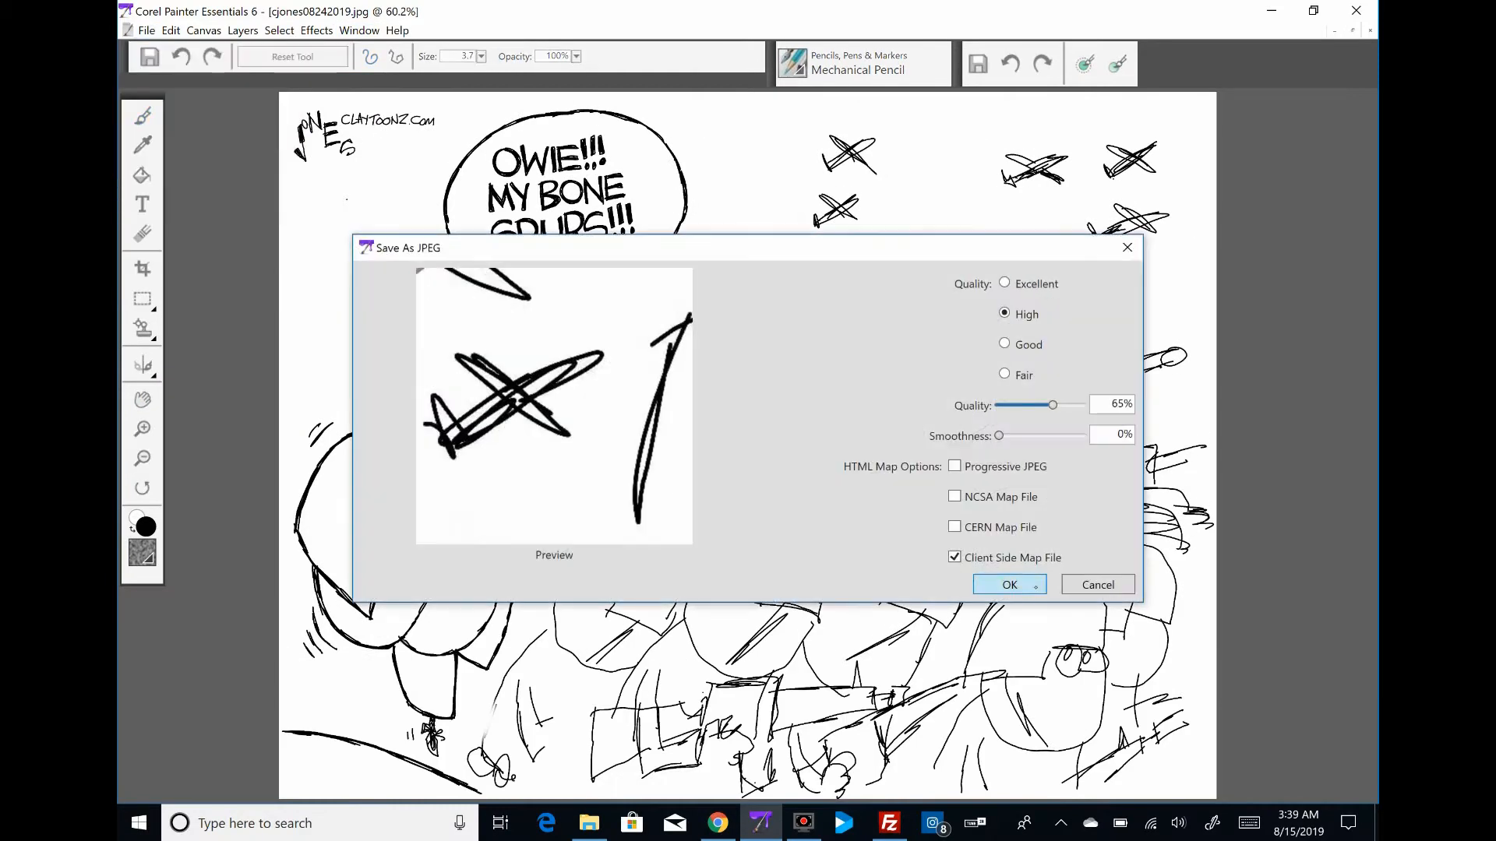
# Confirm the JPEG save, erase the stray line across the figure's arm, and zoom to fit.
pyautogui.click(1008, 584)
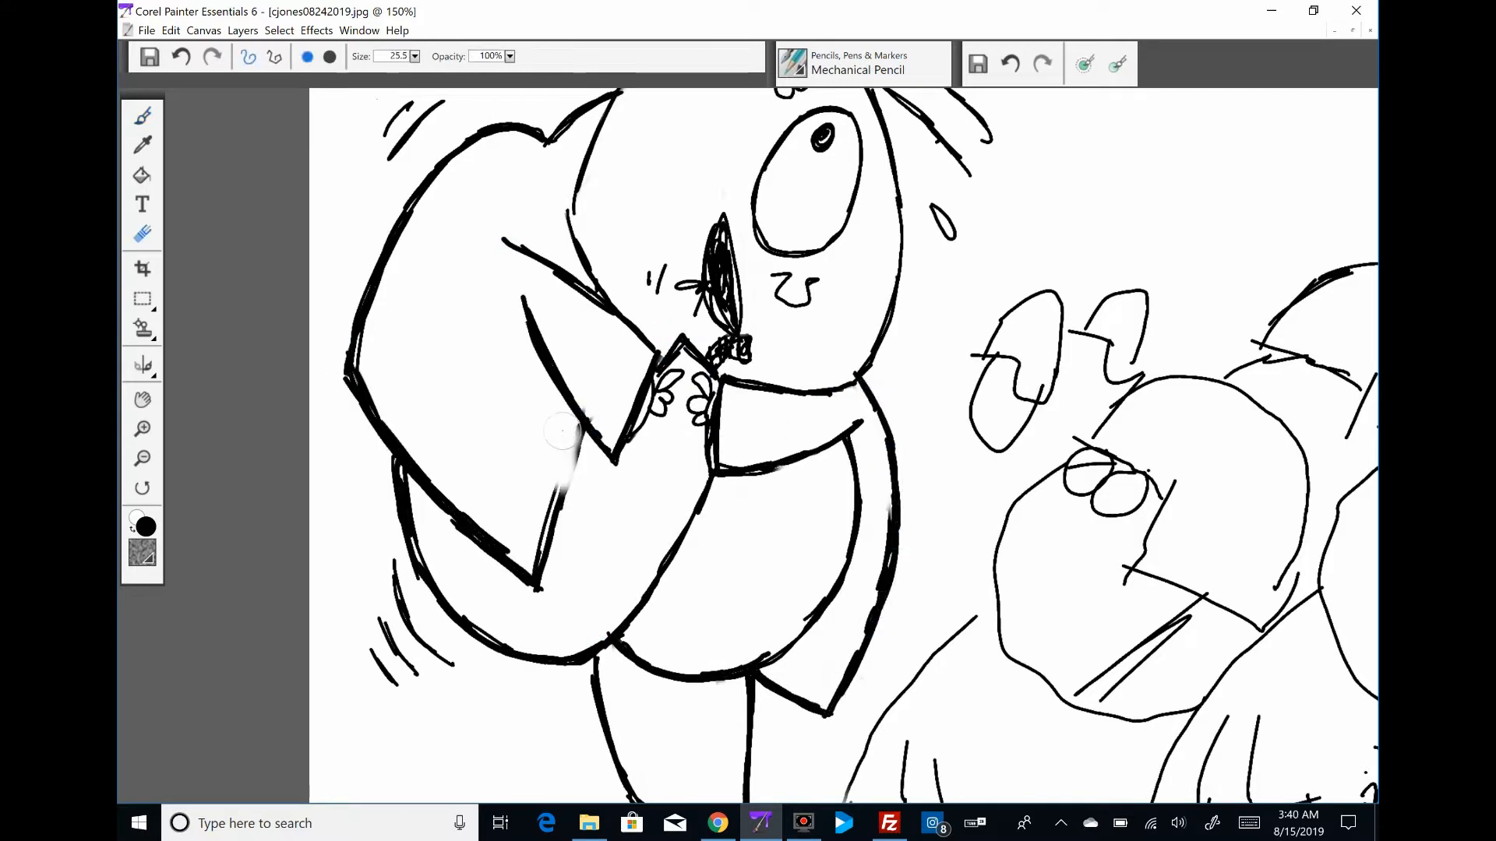
pyautogui.moveTo(544, 439); pyautogui.dragTo(544, 594)
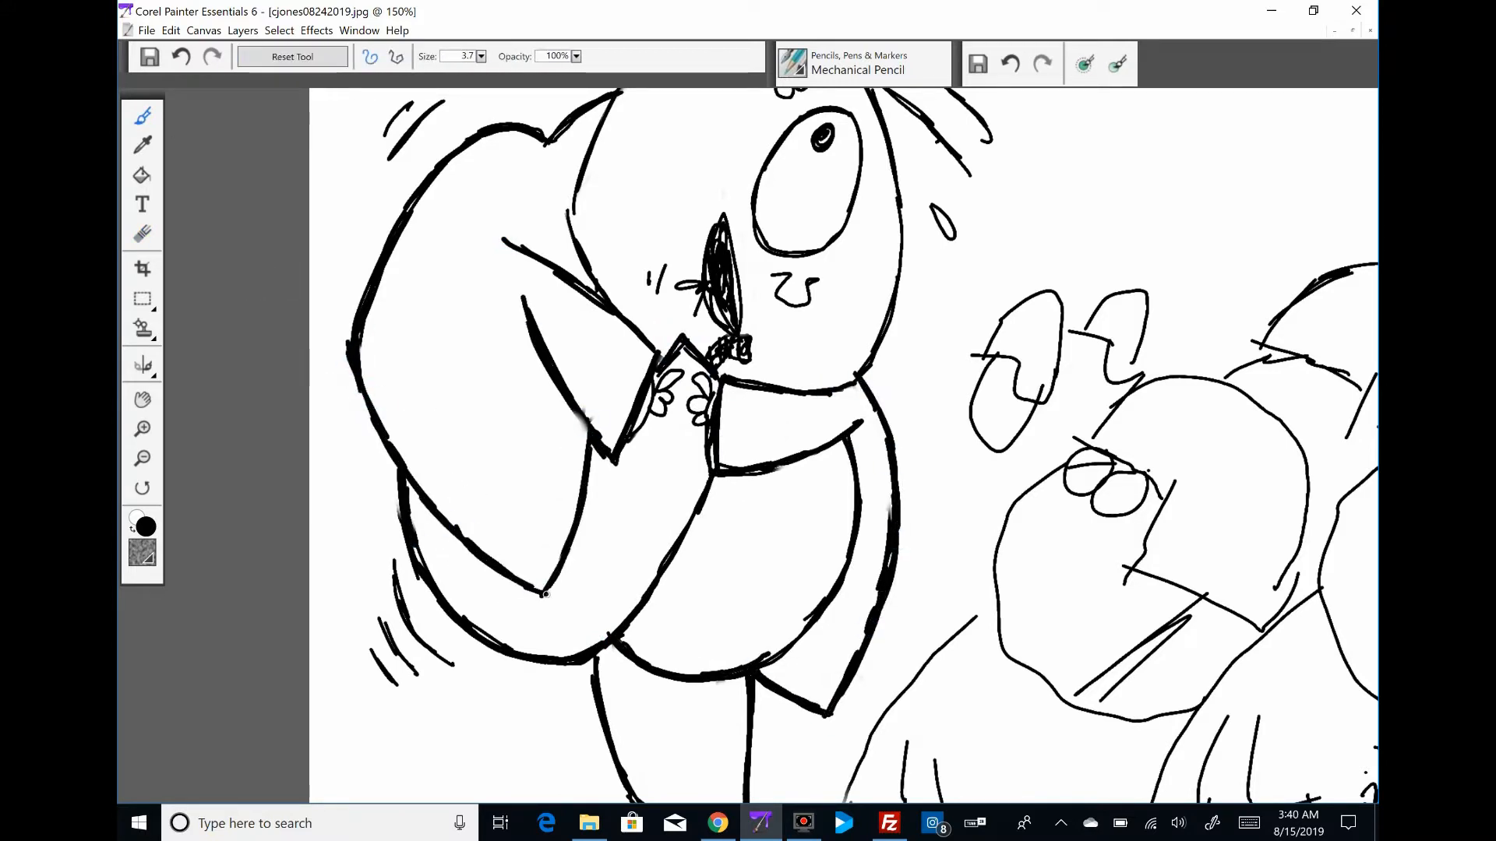
pyautogui.scroll(-3)
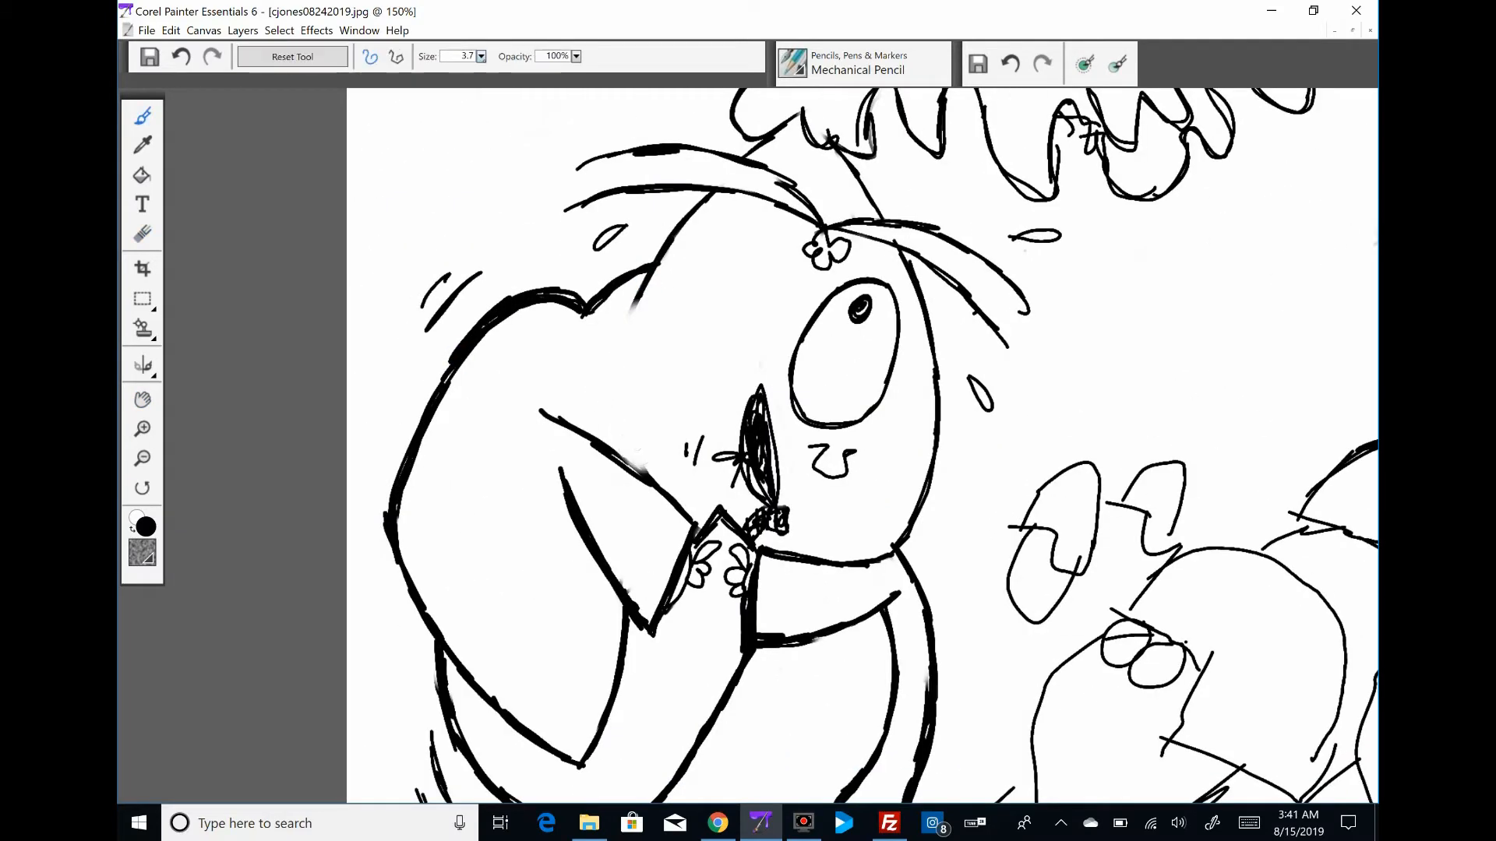
pyautogui.click(360, 29)
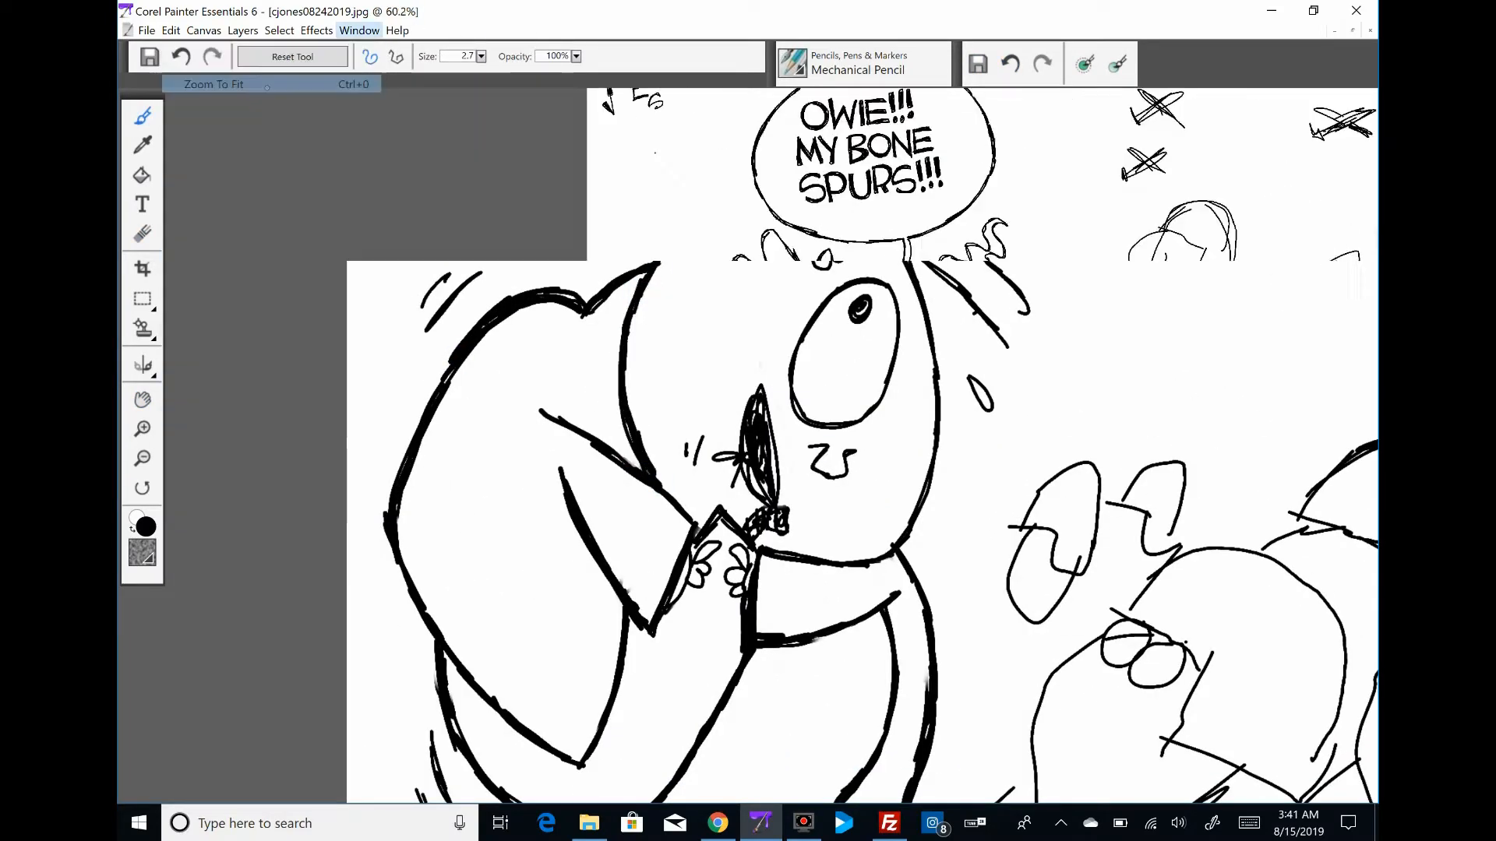
pyautogui.click(213, 84)
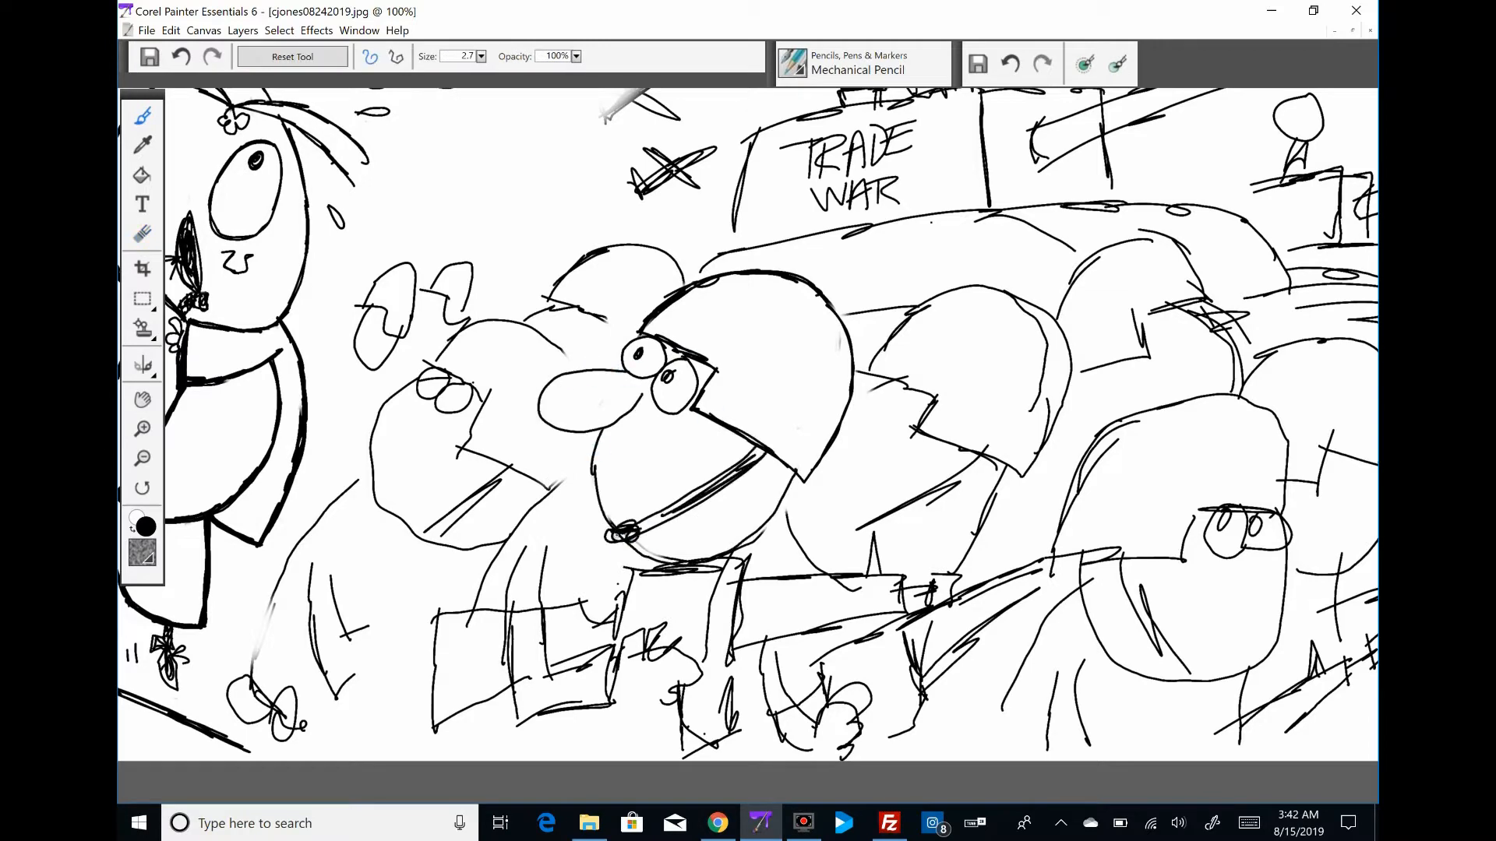
# Ink the helmeted, rifle-carrying soldiers beside the TRADE WAR tank and confirm the JPEG save.
pyautogui.click(141, 428)
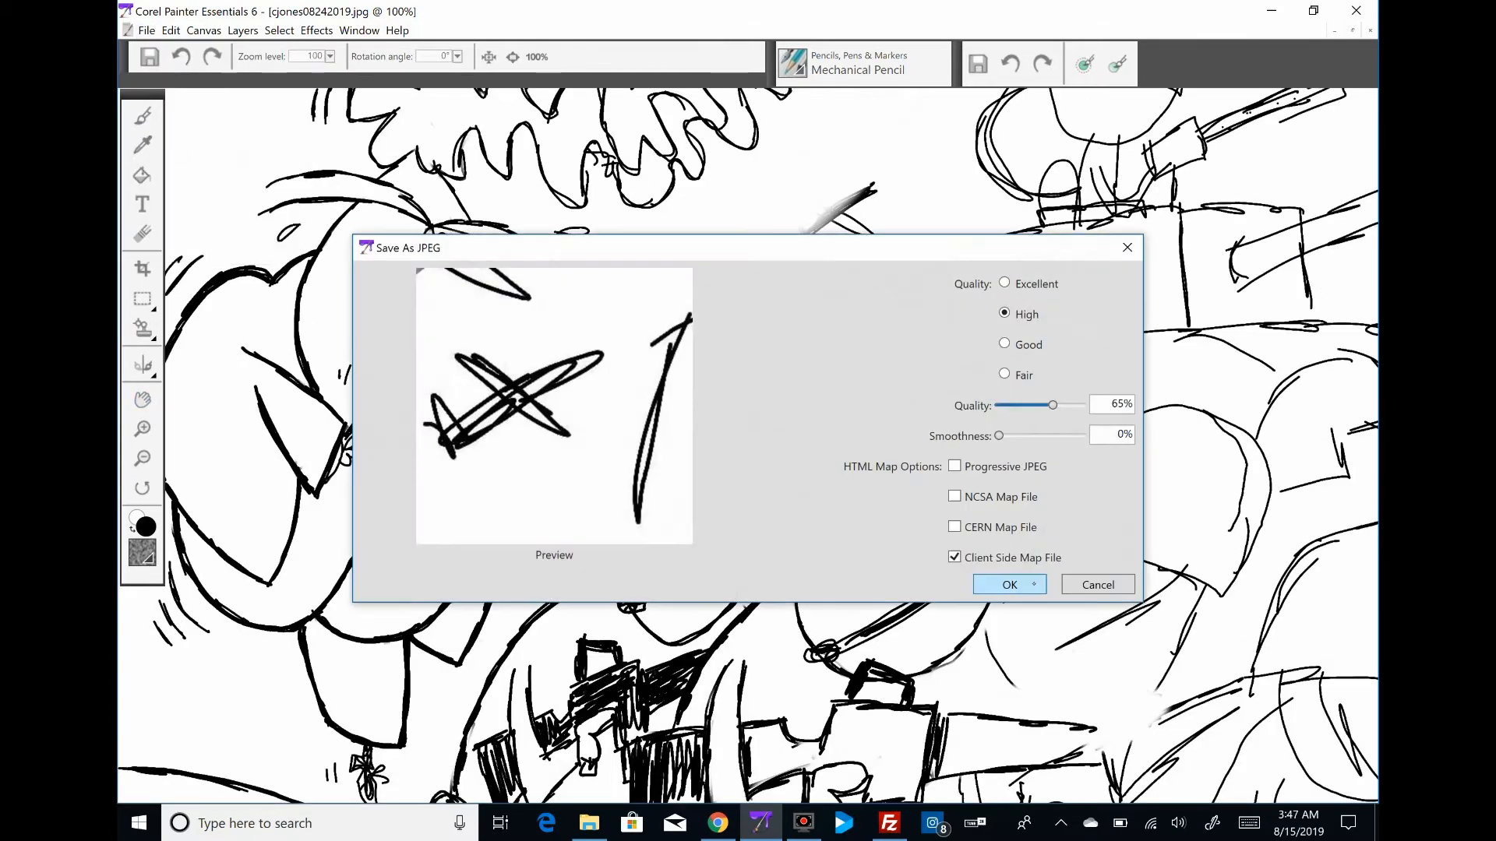
pyautogui.click(1008, 583)
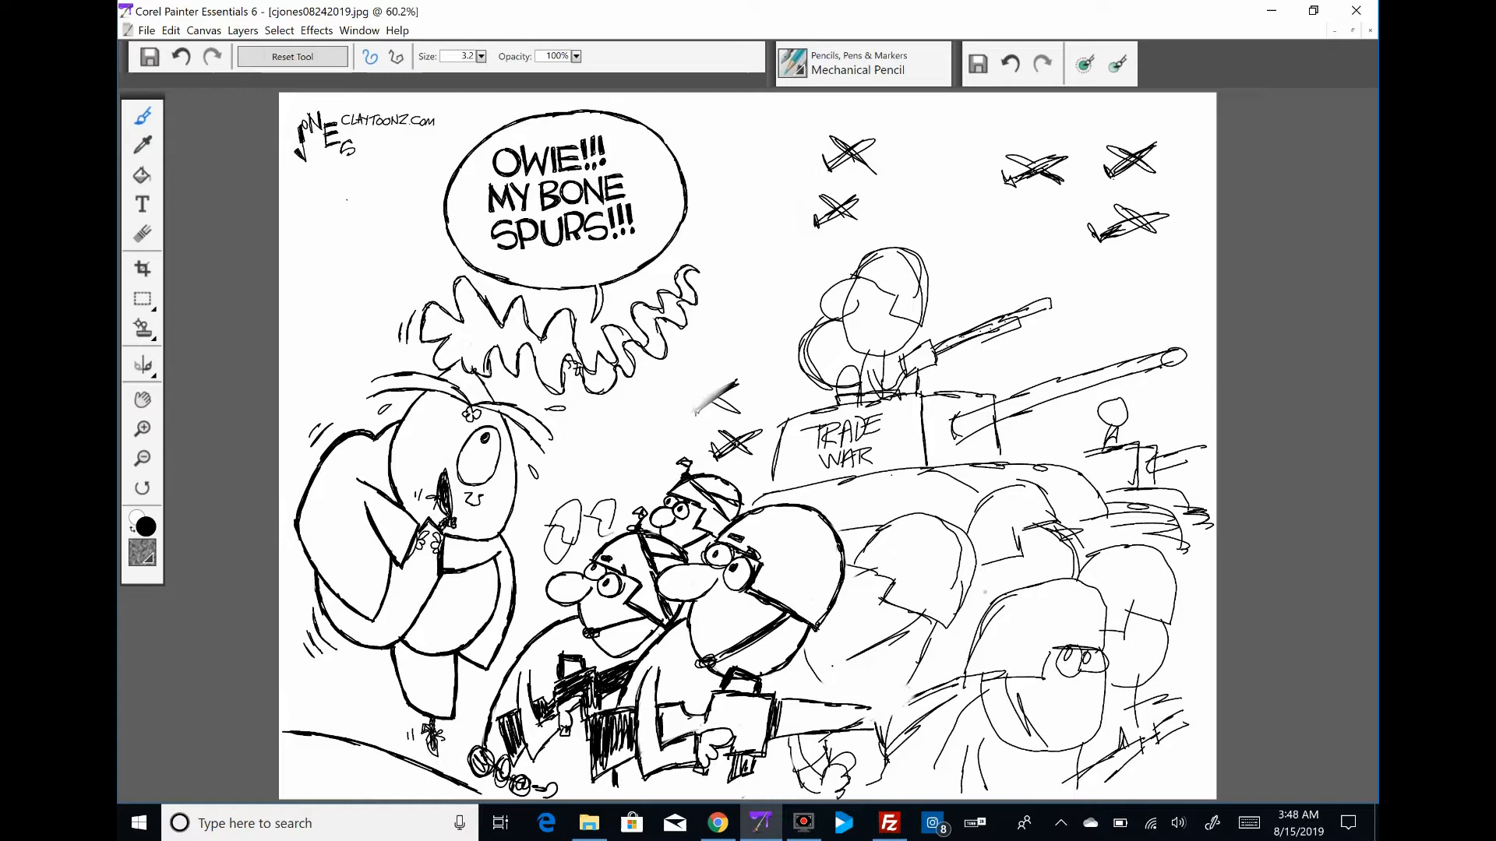
# Add helmeted faces at the back and solid black rifles beside the front soldiers.
pyautogui.scroll(-3)
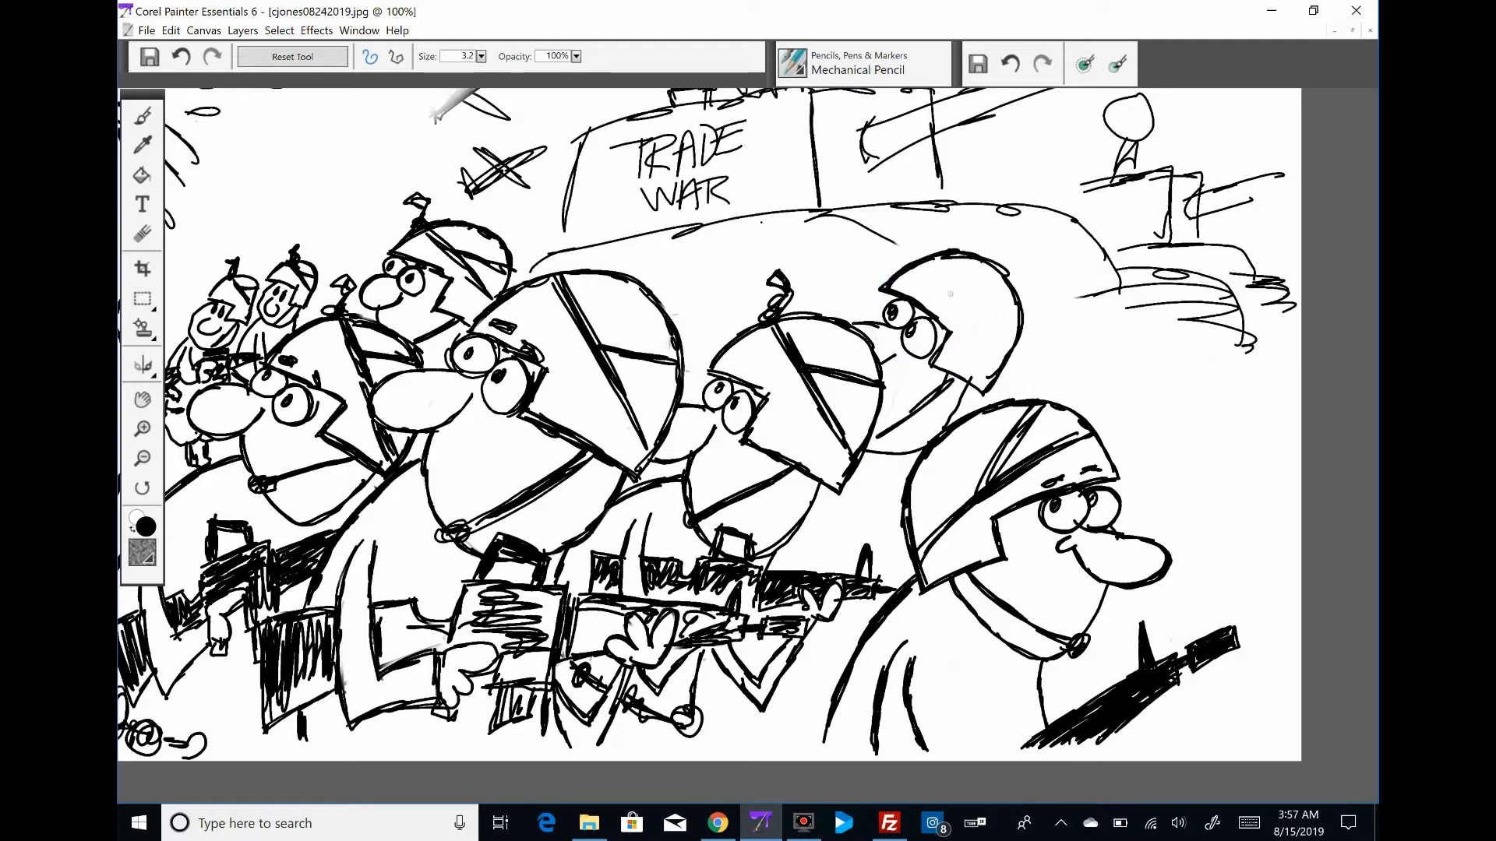
pyautogui.moveTo(1097, 334); pyautogui.dragTo(1212, 458)
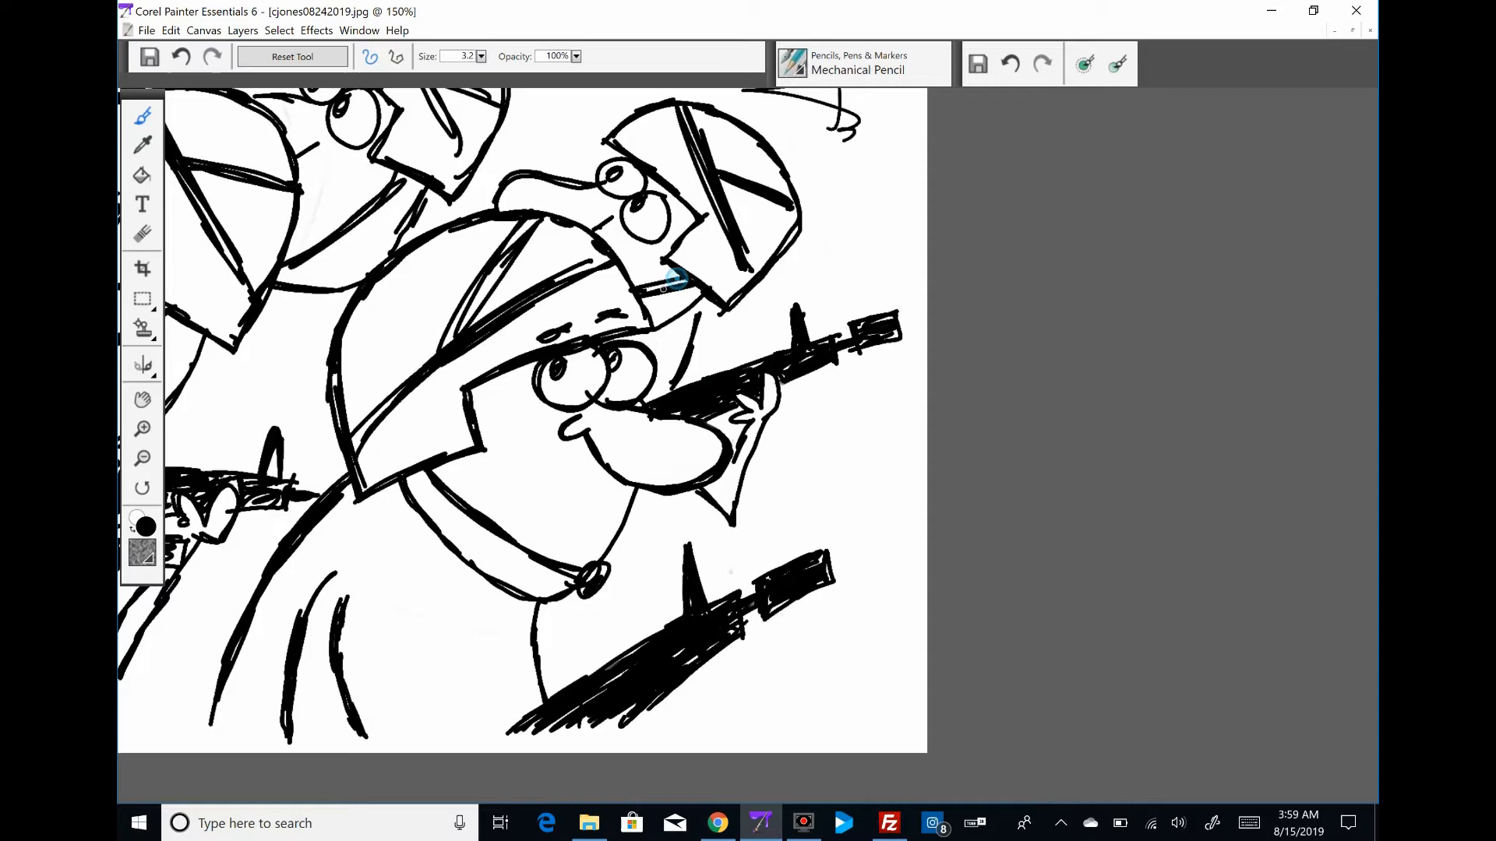
pyautogui.moveTo(667, 281); pyautogui.dragTo(562, 153)
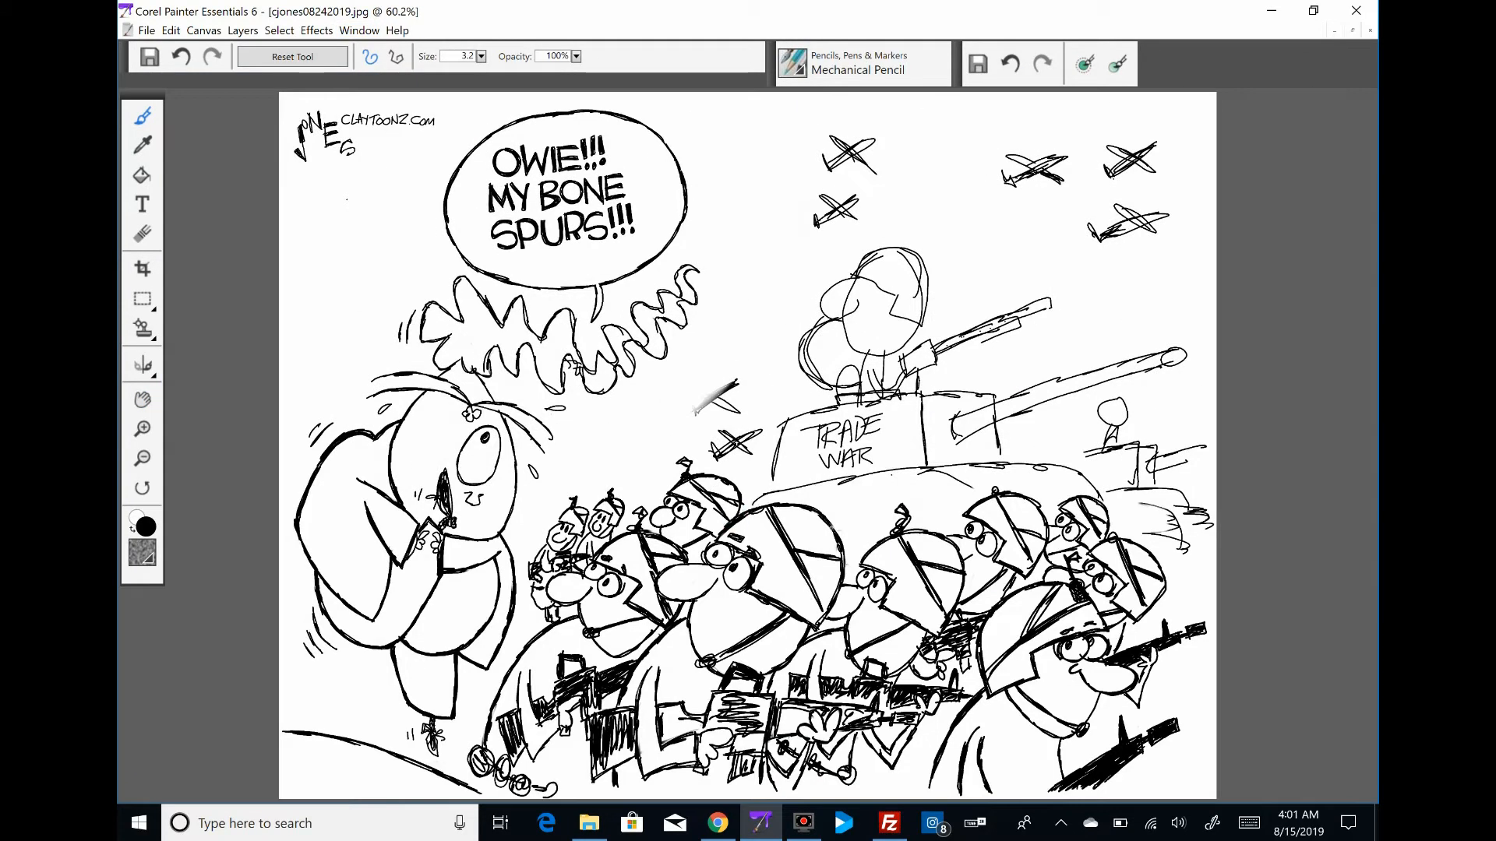
# Outline a helmeted head above the tank and the nearby soldiers in bold black.
pyautogui.click(147, 30)
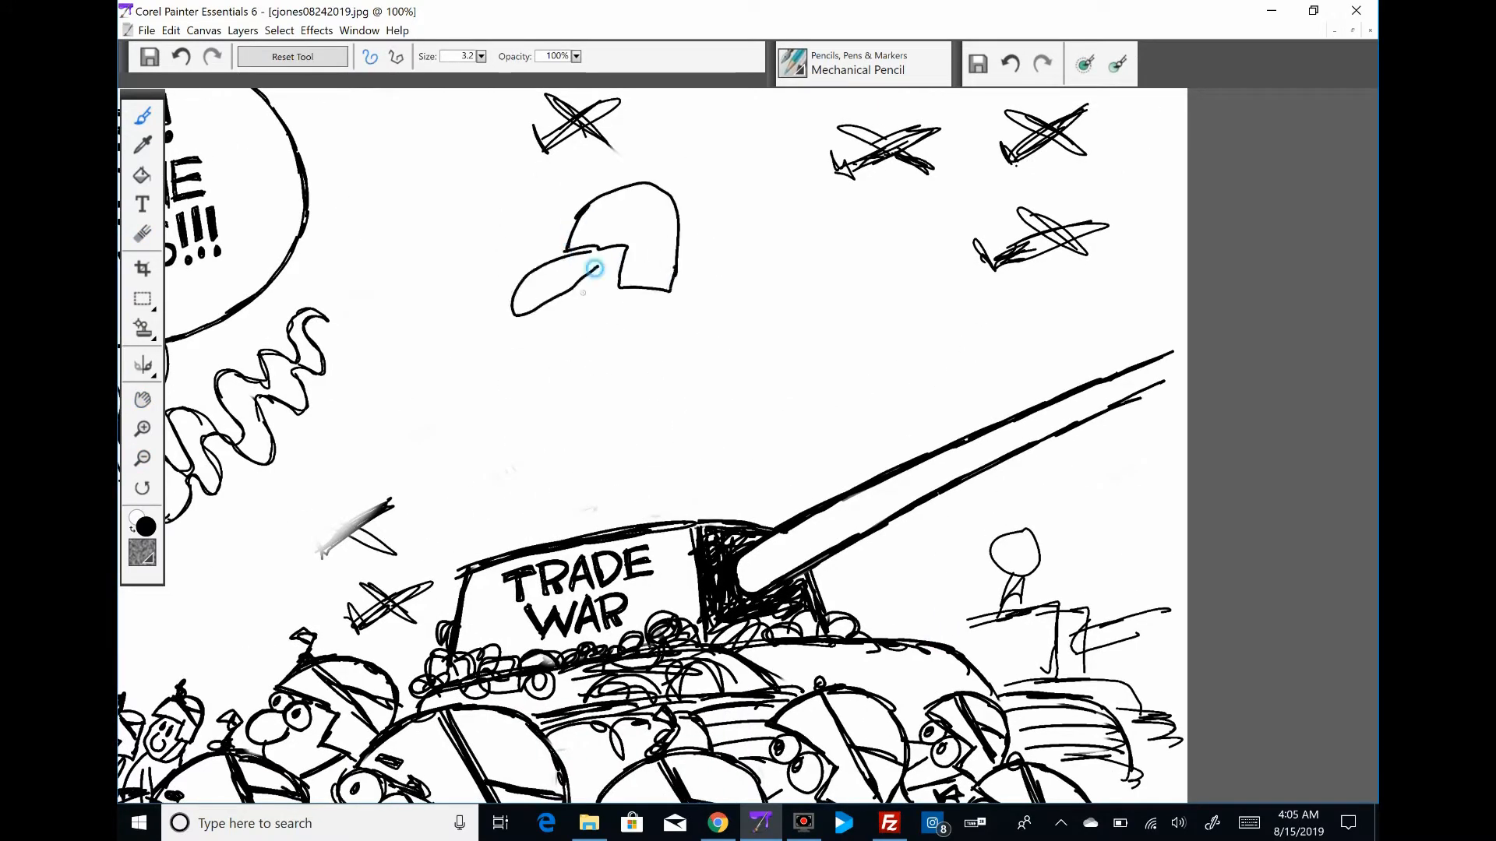
pyautogui.moveTo(572, 286); pyautogui.dragTo(591, 515)
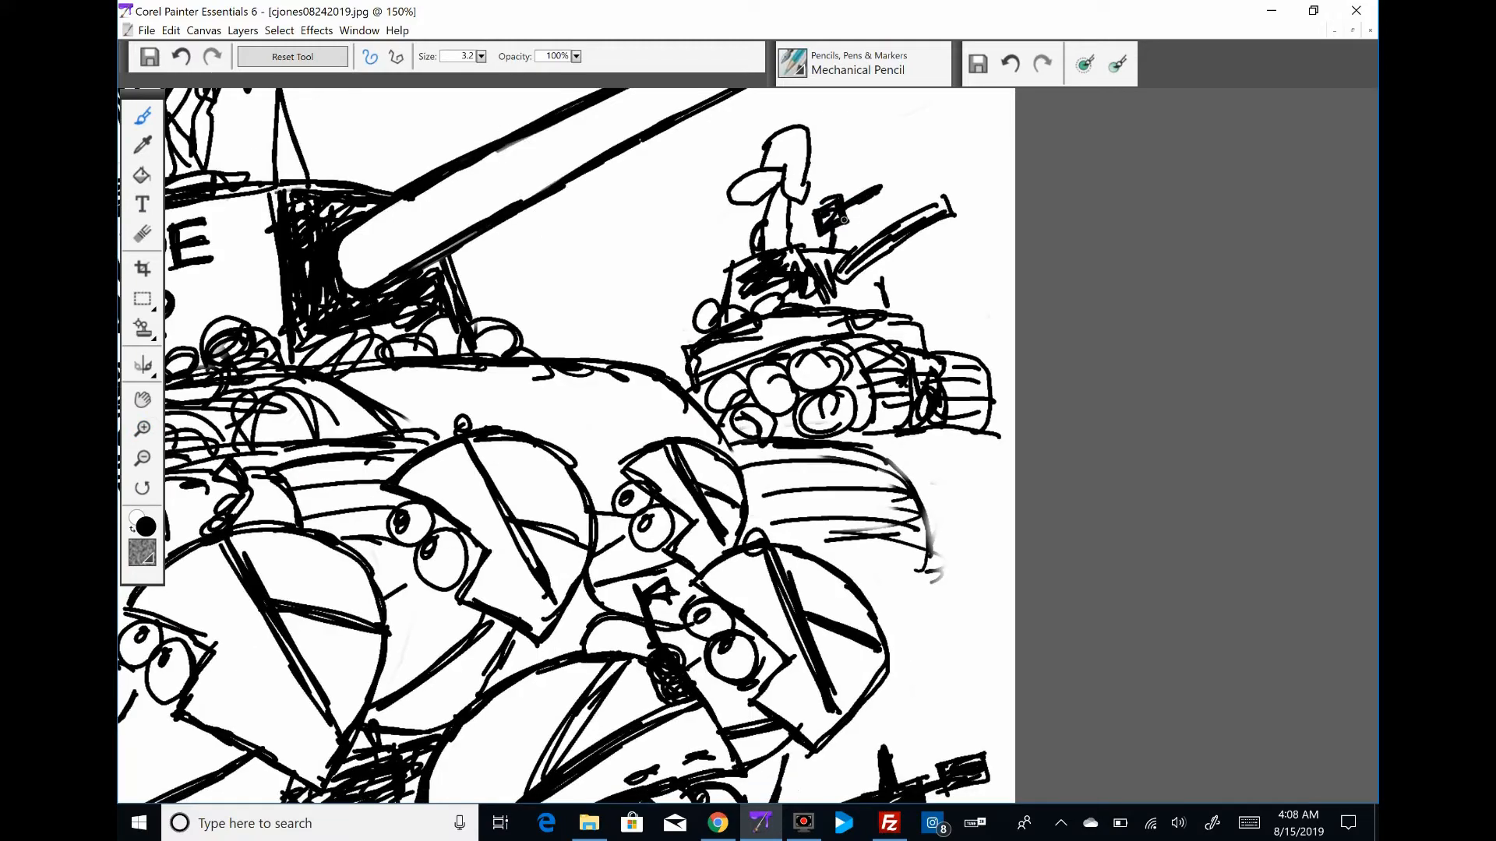
pyautogui.moveTo(839, 220); pyautogui.dragTo(953, 186)
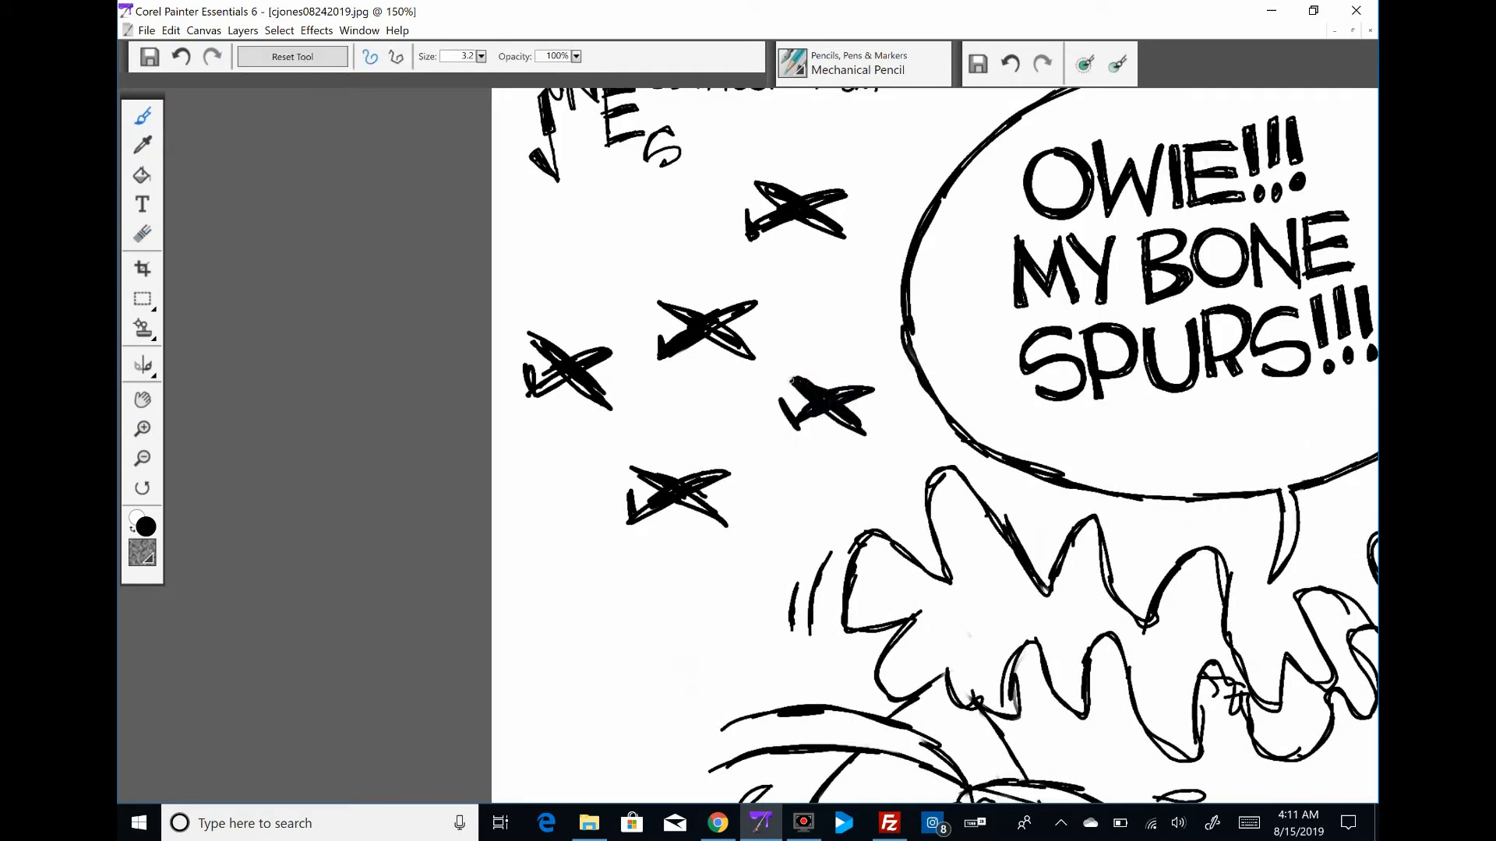
# Ink the planes, the OWIE!!! MY BONE SPURS!!! lettering and its spiky burst.
pyautogui.click(141, 398)
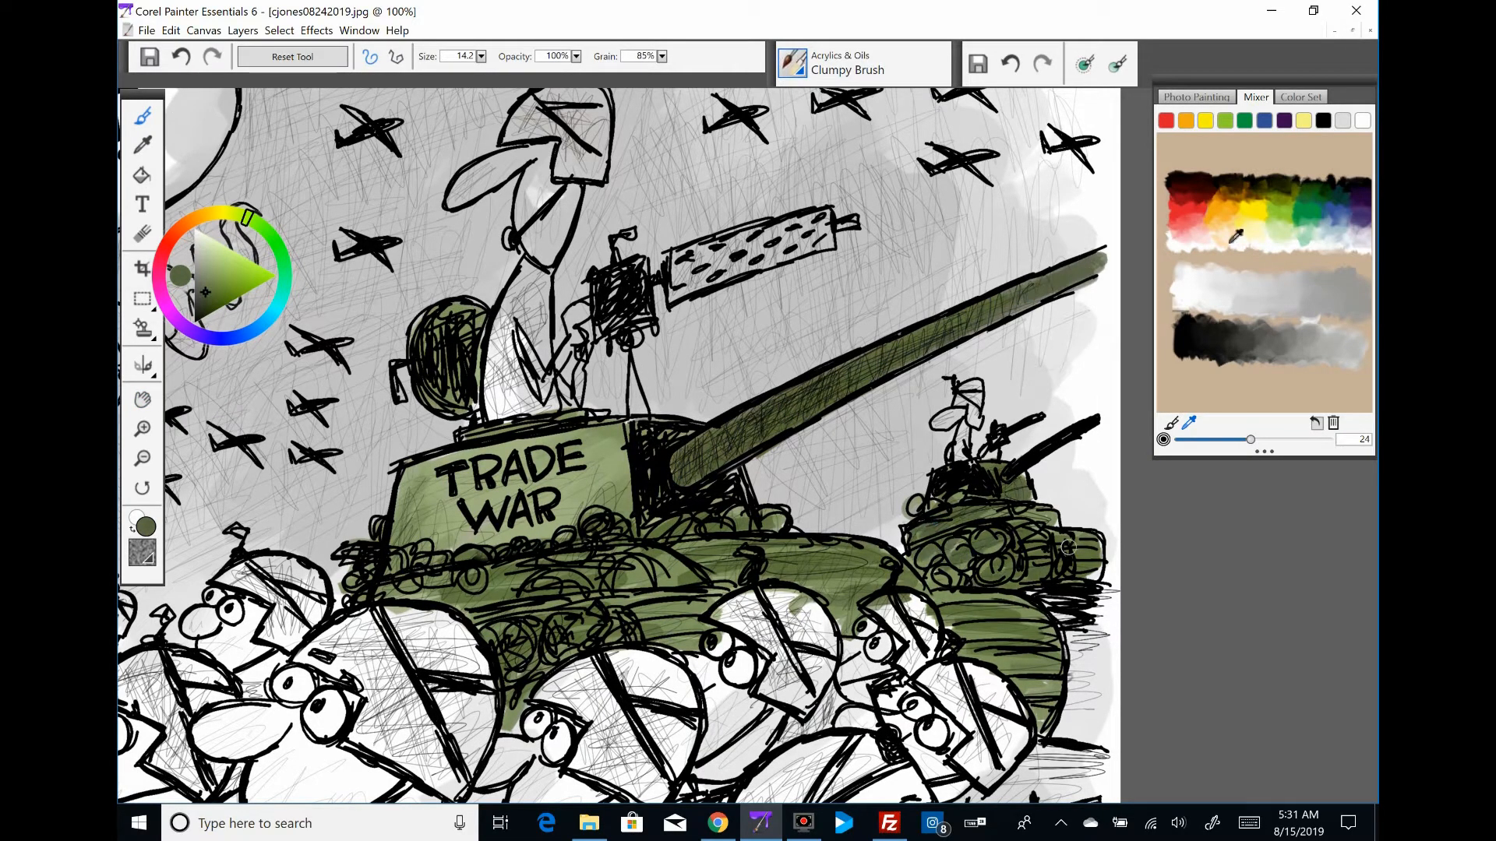
# Paint the sky gray and the TRADE WAR tank olive with the Acrylics Clumpy Brush.
pyautogui.scroll(-3)
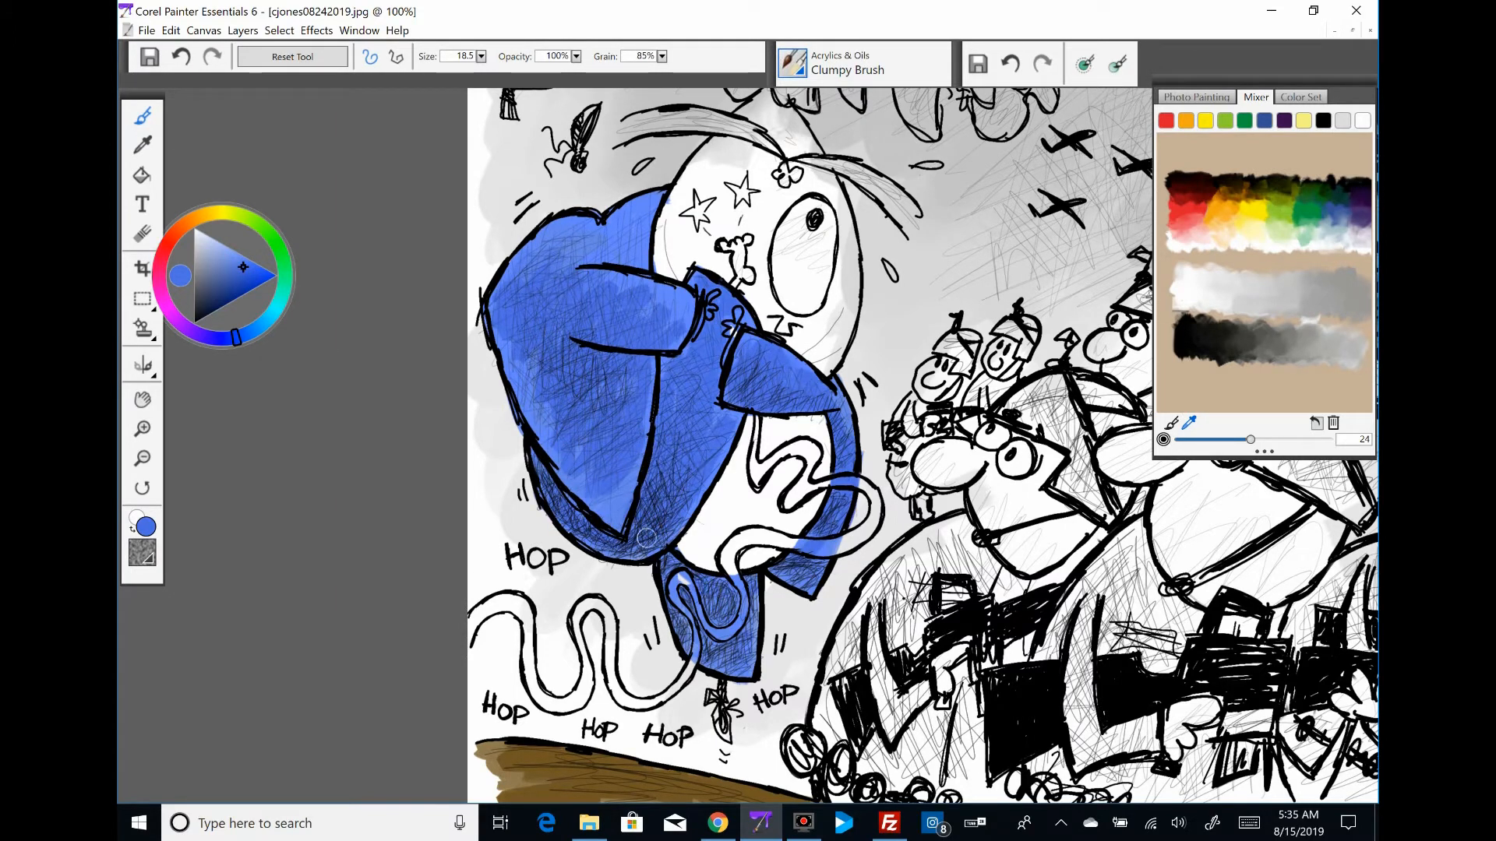
# Paint the hopping figure's suit blue with the Clumpy Brush.
pyautogui.moveTo(668, 535); pyautogui.dragTo(720, 591)
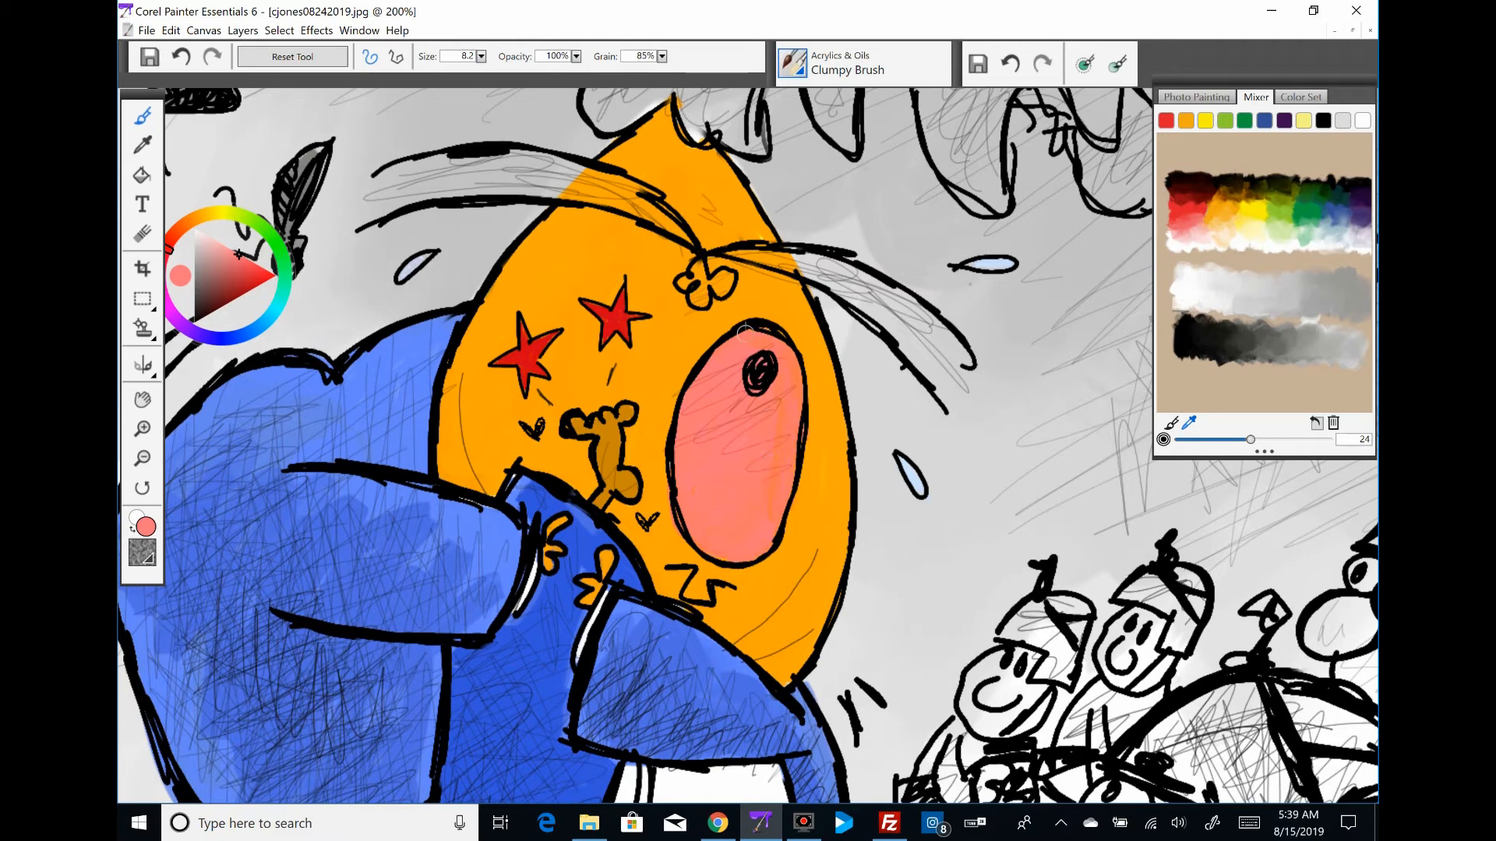
# Shade the figure's open mouth pink and fill the spiky burst with dark olive.
pyautogui.moveTo(362, 187); pyautogui.dragTo(682, 166)
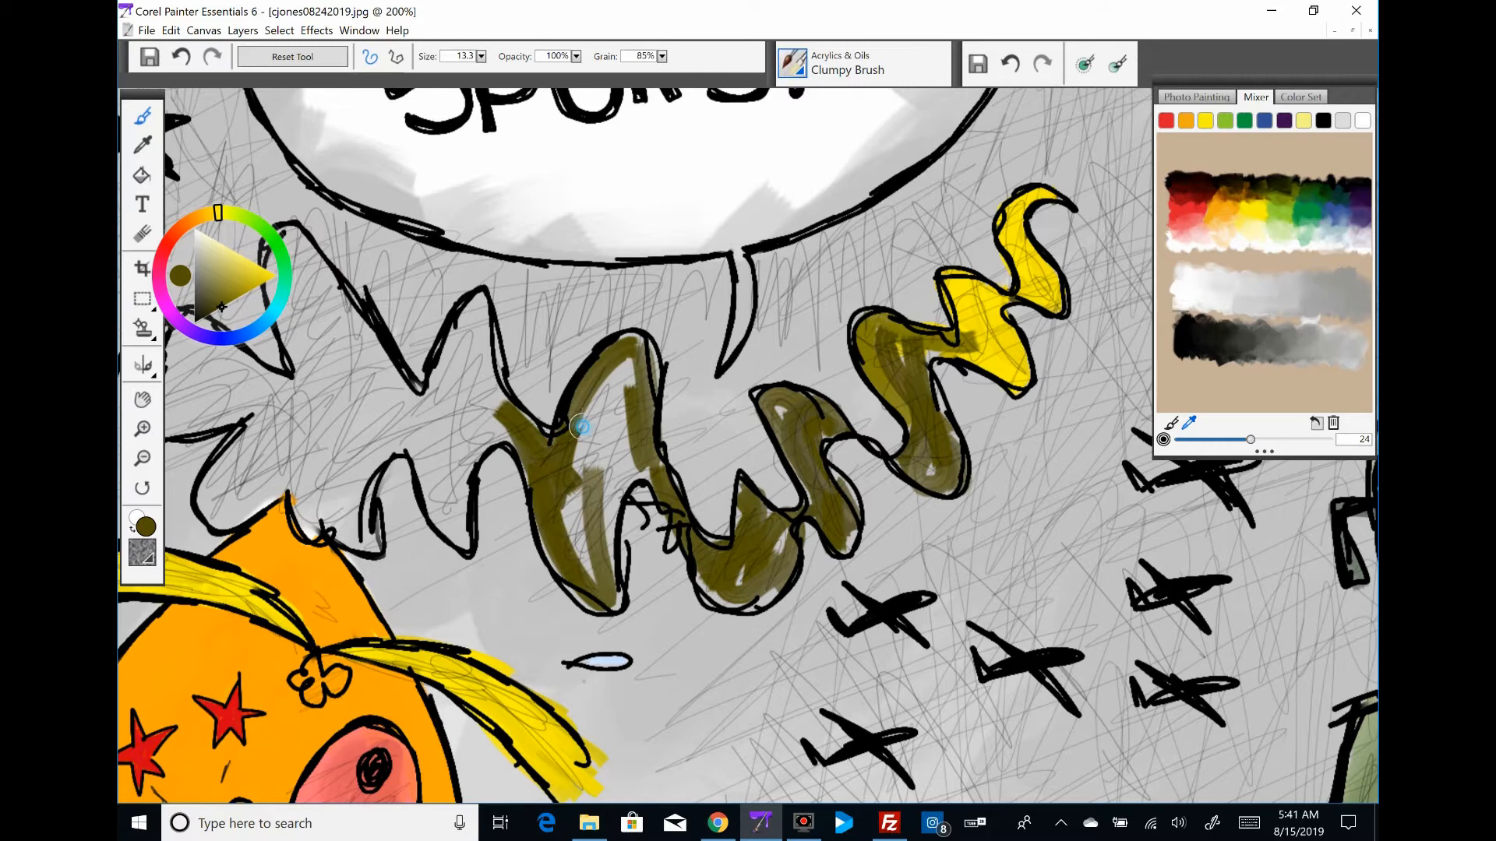
pyautogui.moveTo(620, 449); pyautogui.dragTo(840, 515)
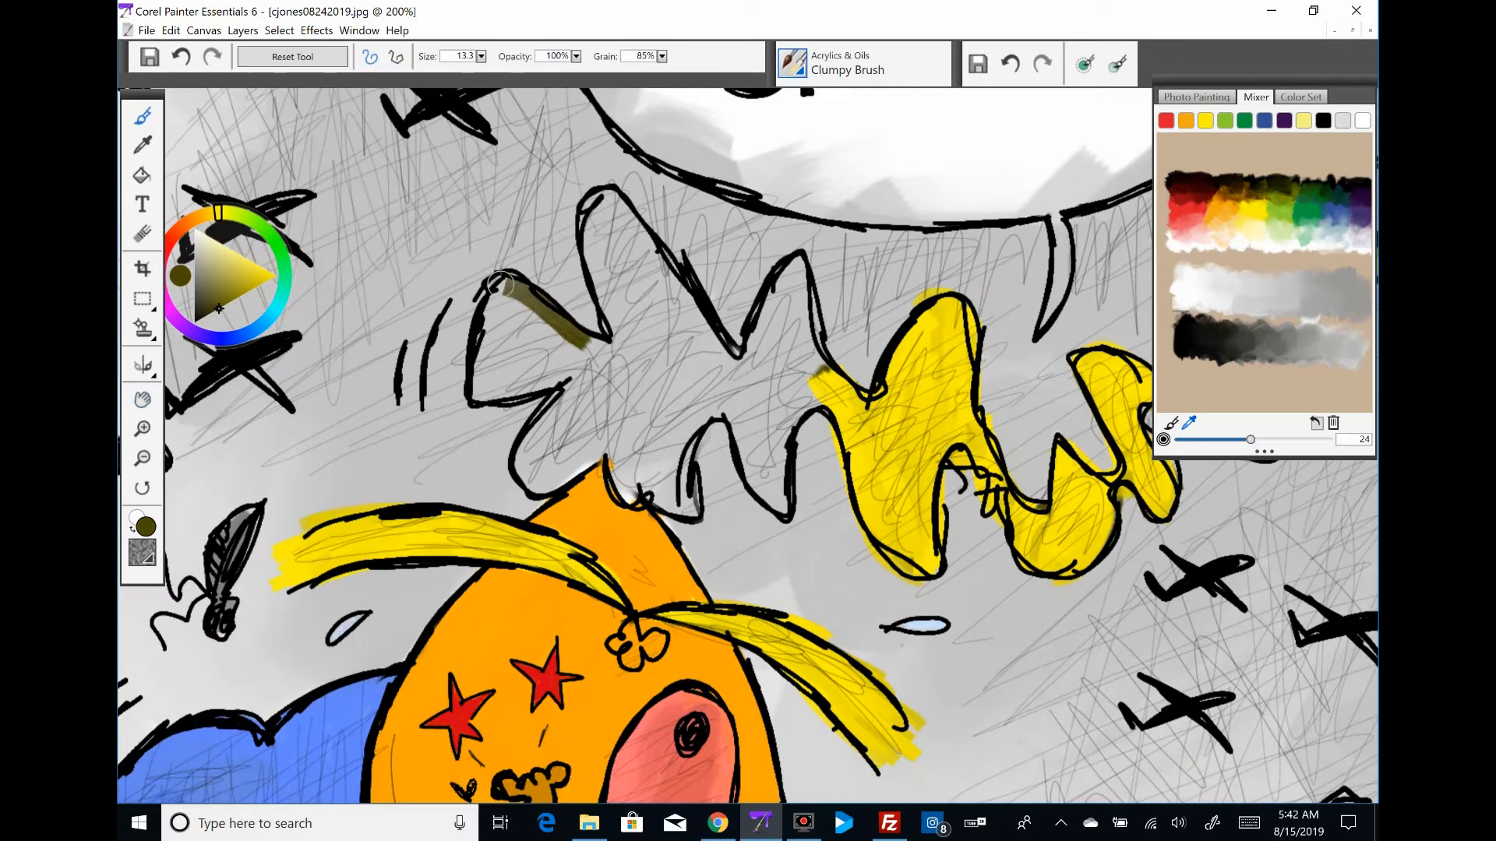
pyautogui.moveTo(535, 296); pyautogui.dragTo(777, 377)
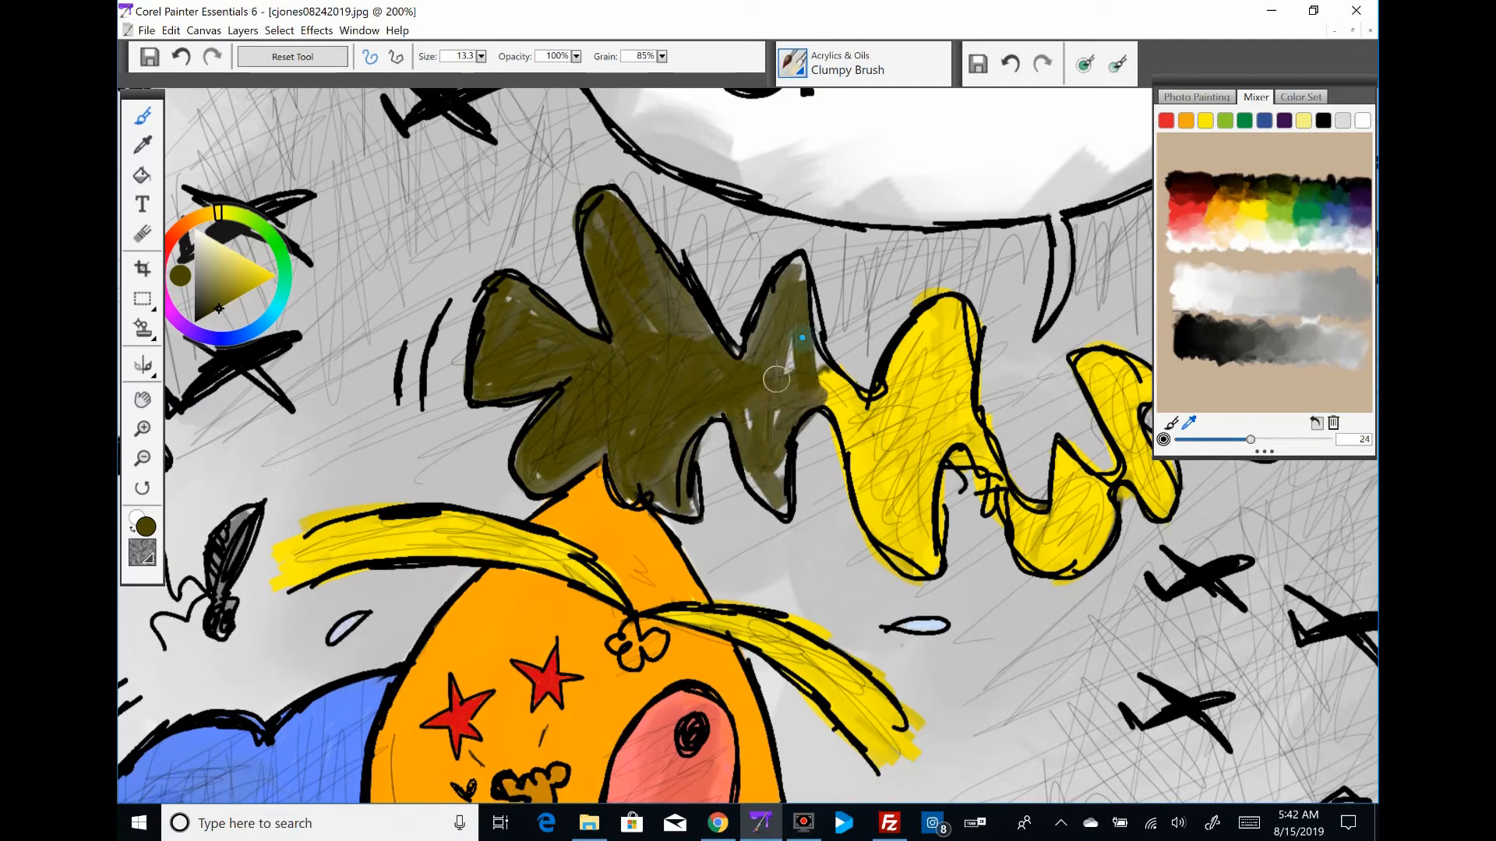
pyautogui.moveTo(773, 382); pyautogui.dragTo(667, 276)
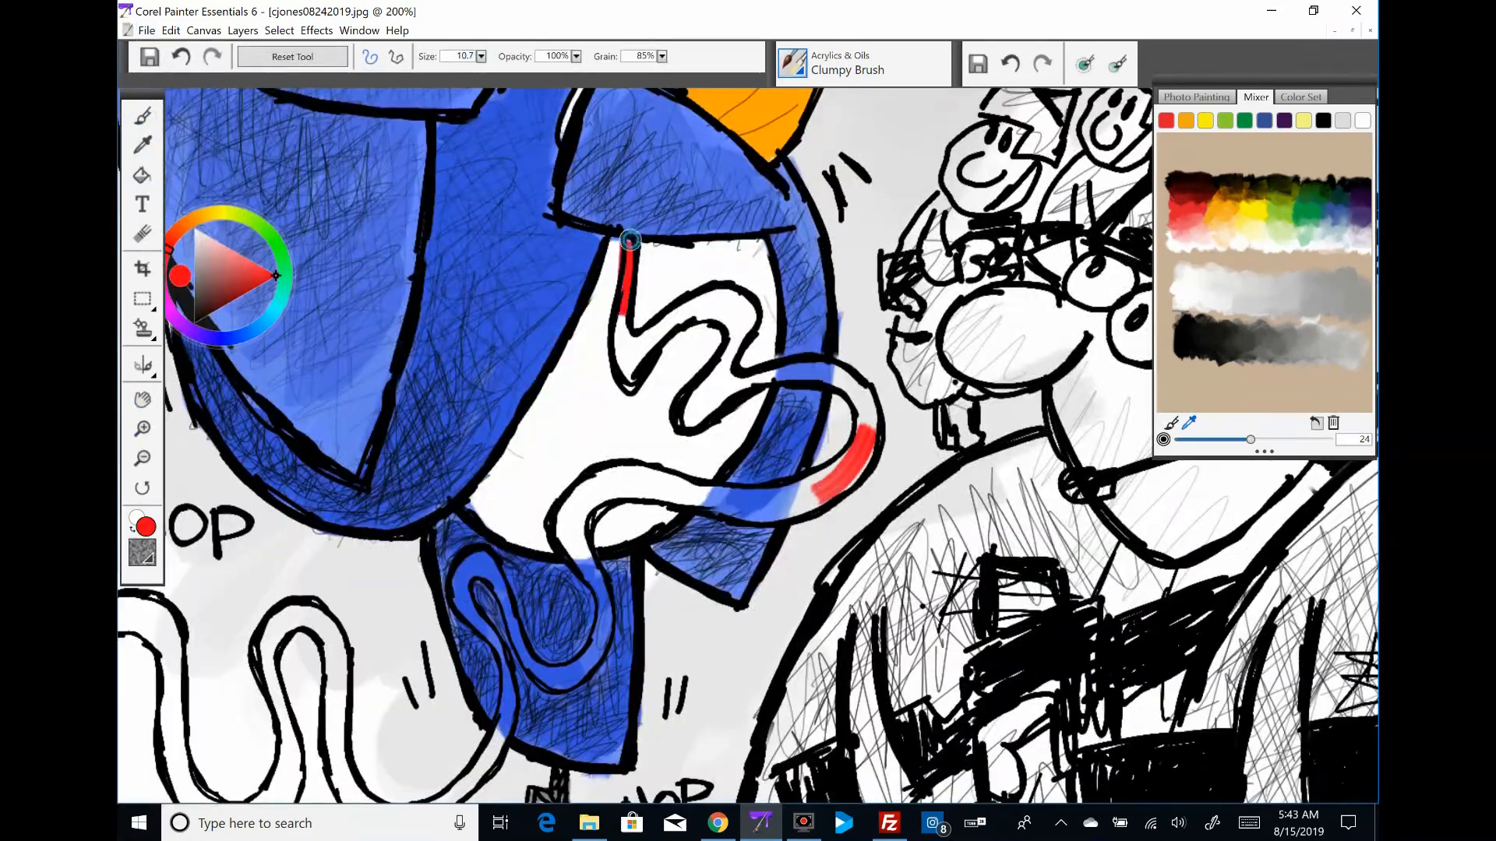
# Paint the tie red from below the collar along its long tail.
pyautogui.moveTo(629, 239); pyautogui.dragTo(744, 458)
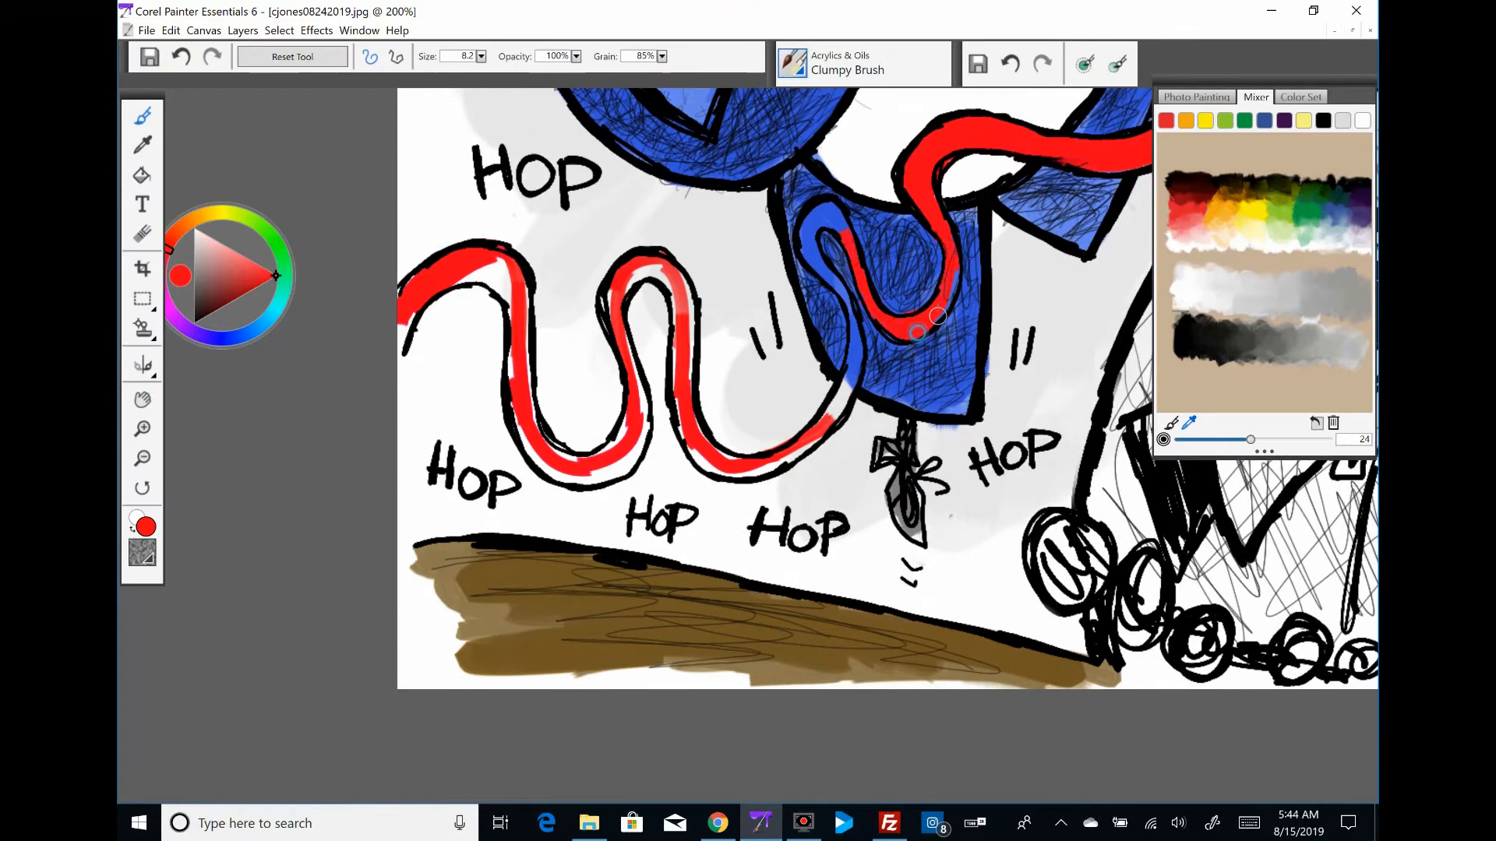
pyautogui.moveTo(935, 315); pyautogui.dragTo(696, 438)
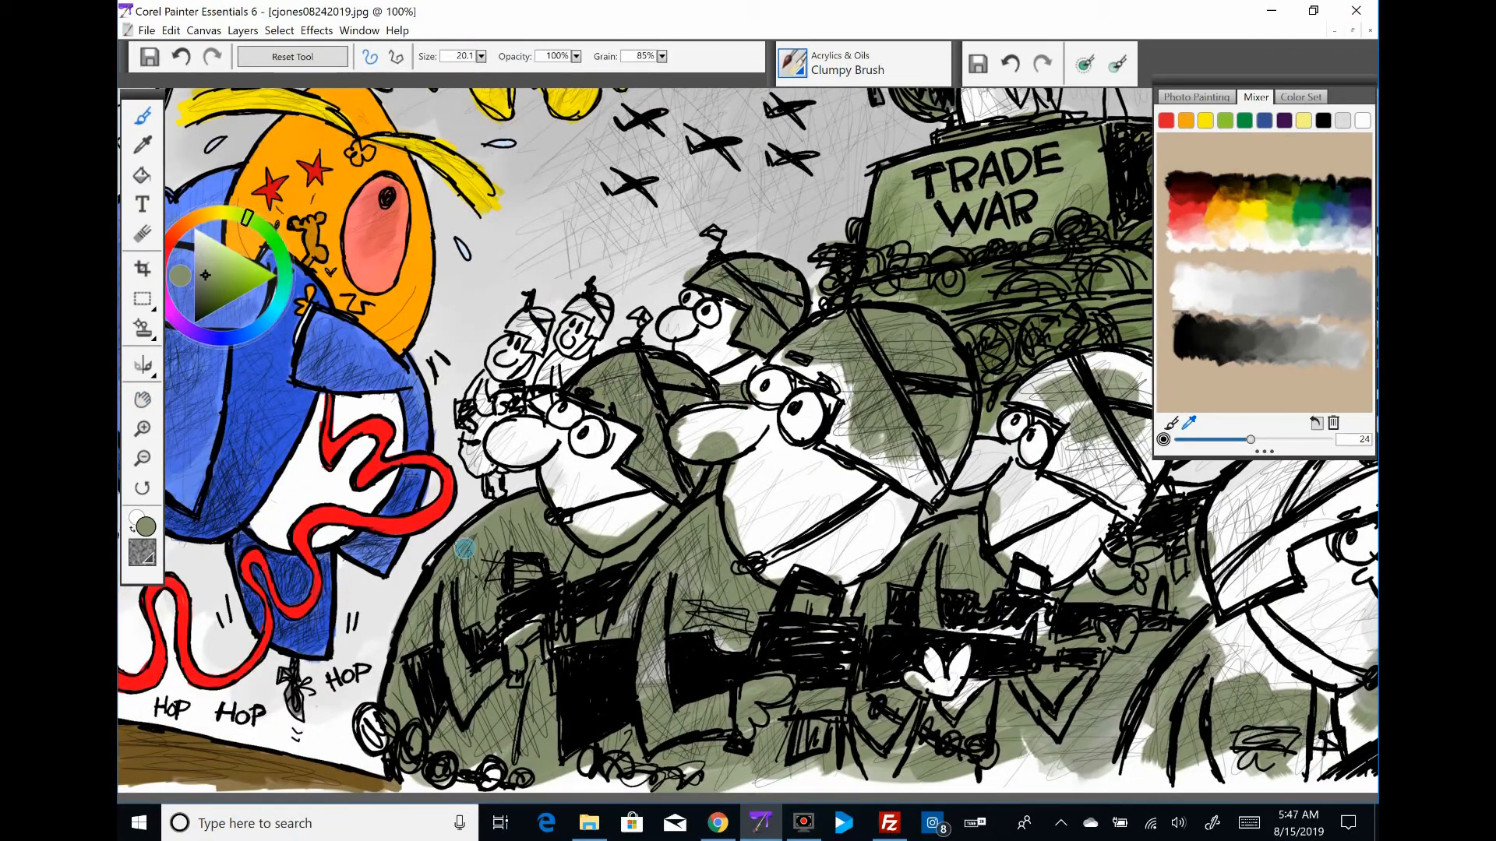
# Paint the soldiers' uniforms and helmets olive green with the Clumpy Brush.
pyautogui.moveTo(441, 56); pyautogui.dragTo(482, 56)
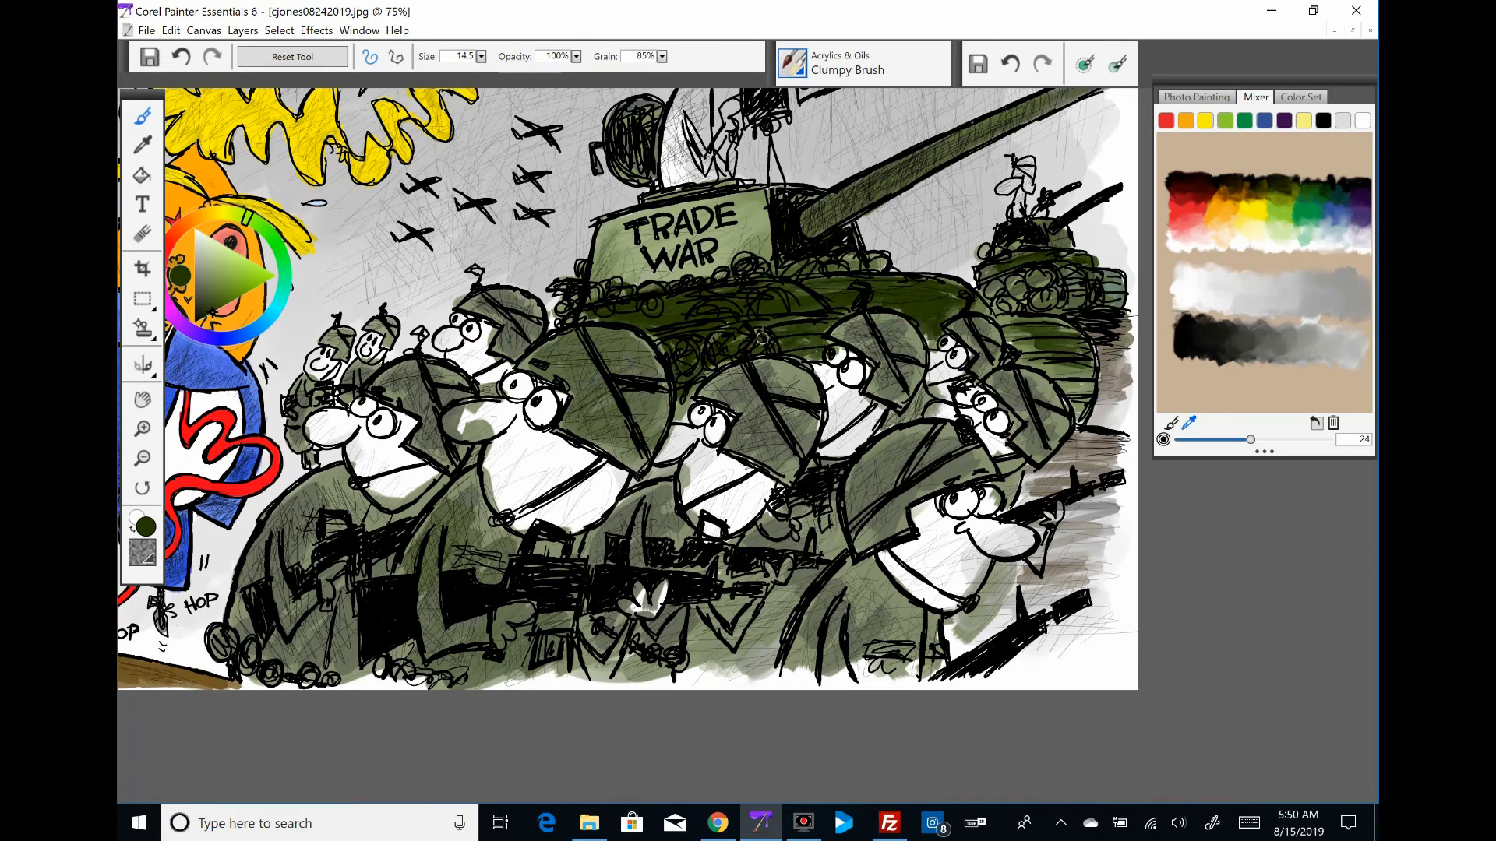
pyautogui.click(359, 30)
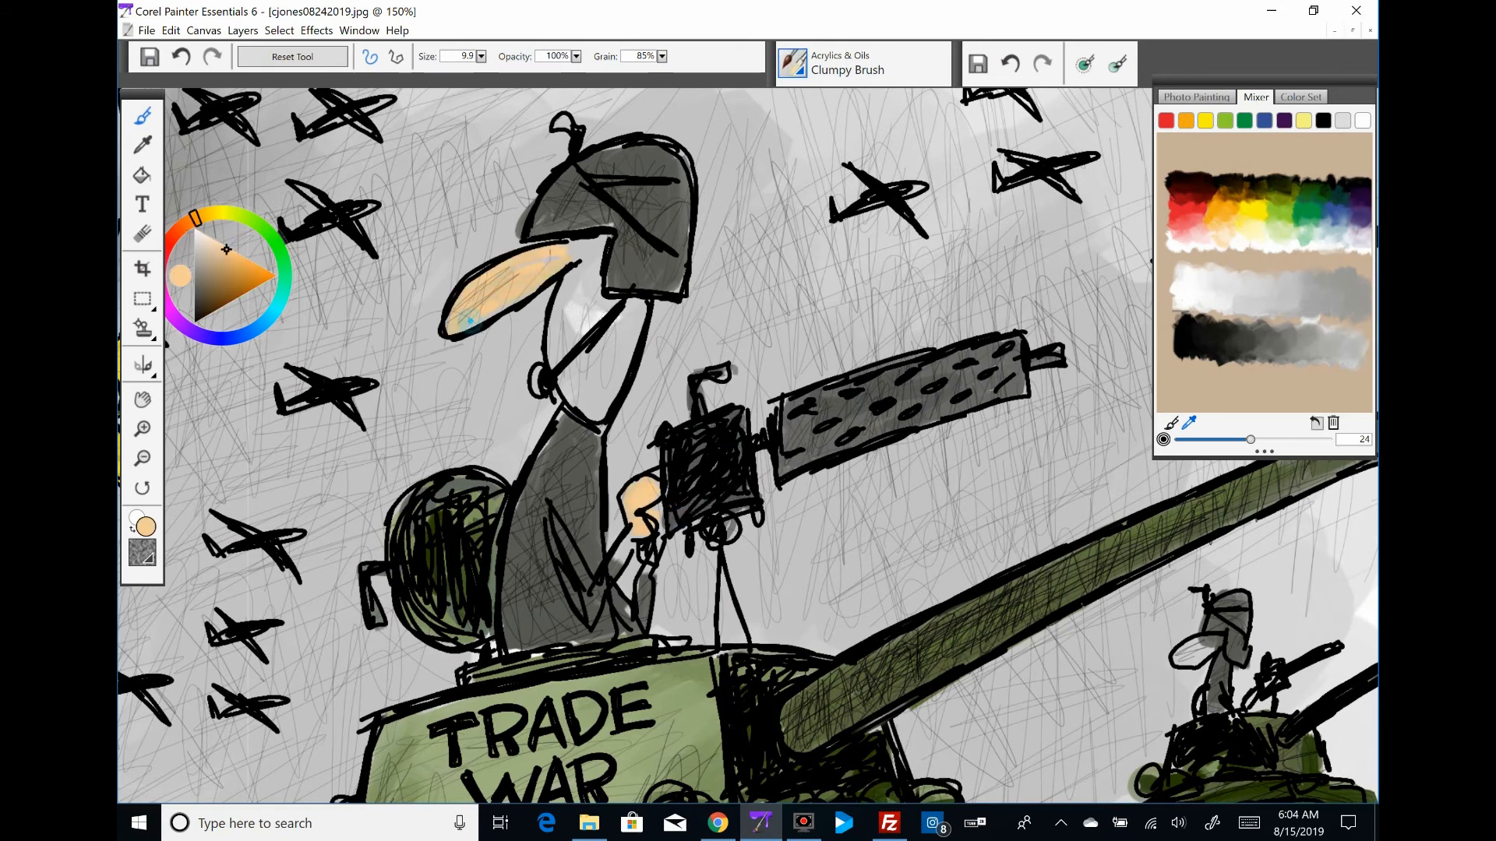
# Add peach skin tone to the tank gunner's face and hand.
pyautogui.moveTo(497, 286); pyautogui.dragTo(611, 343)
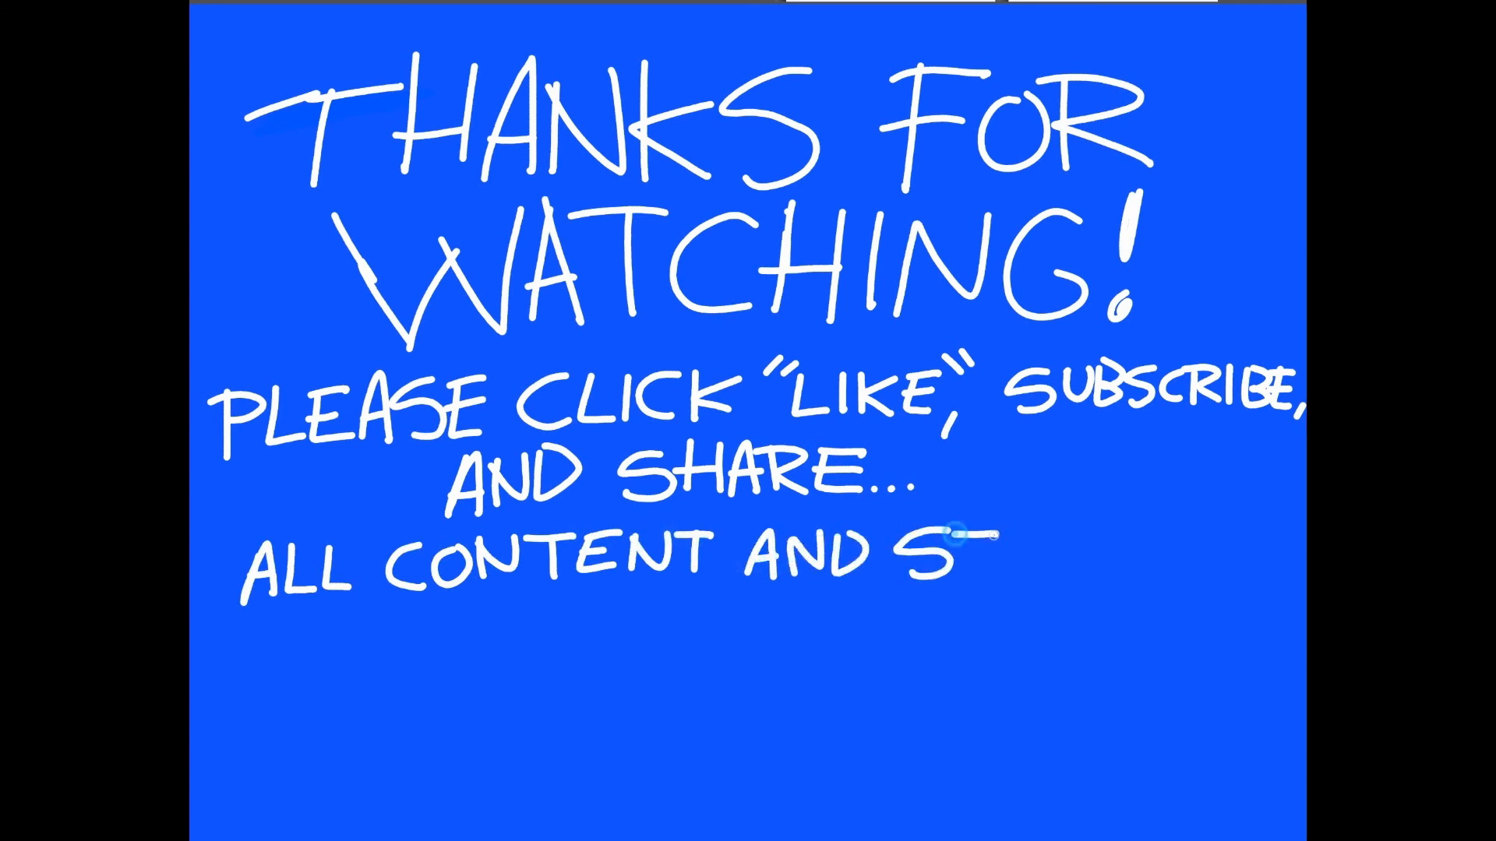
# Hand-letter the copyright line 'All content and stuff copyright Clay J' in white.
pyautogui.moveTo(982, 535); pyautogui.dragTo(916, 620)
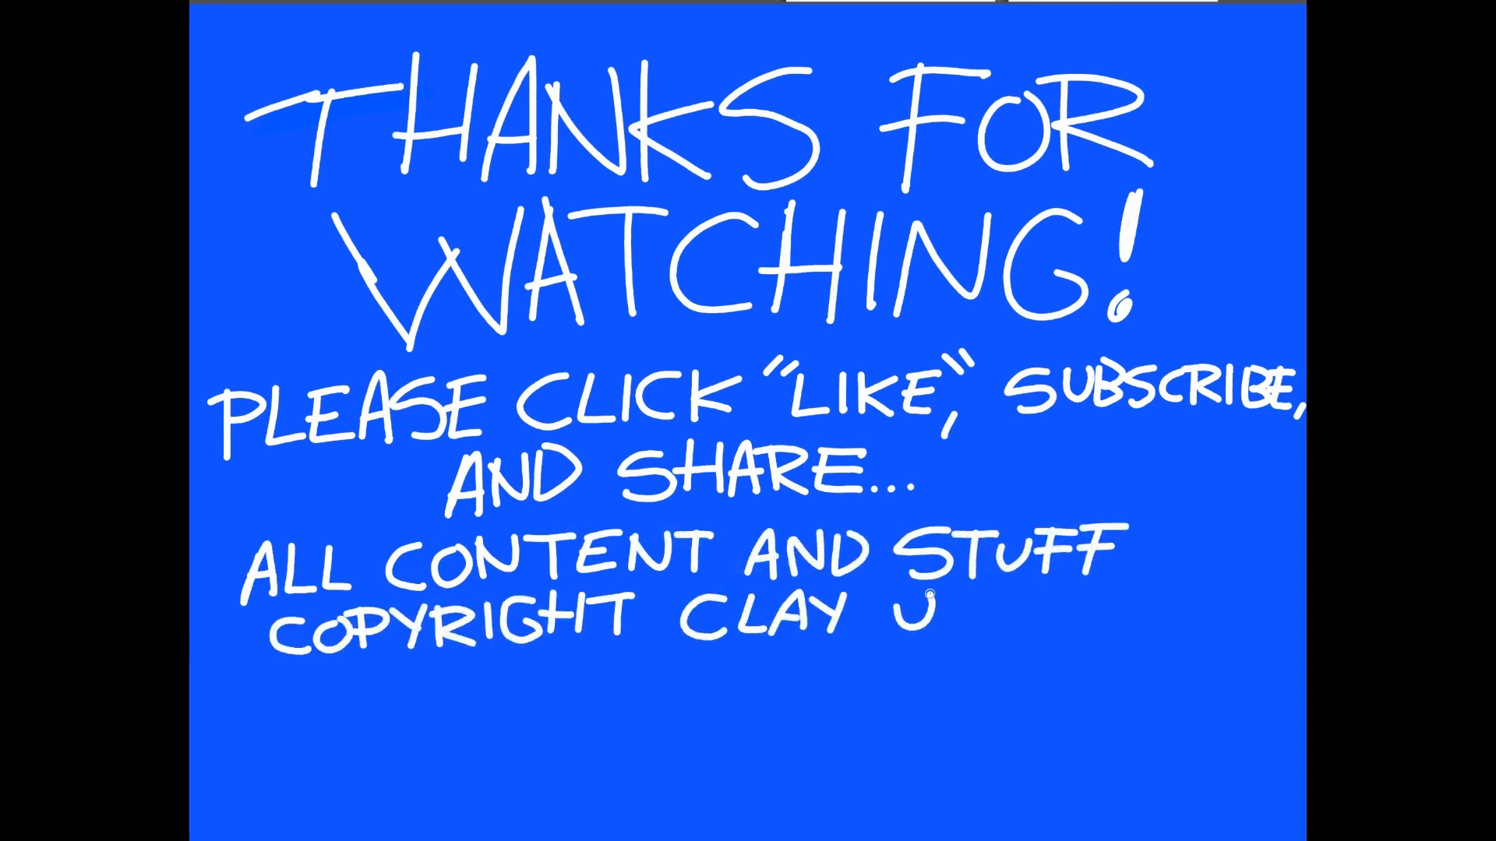